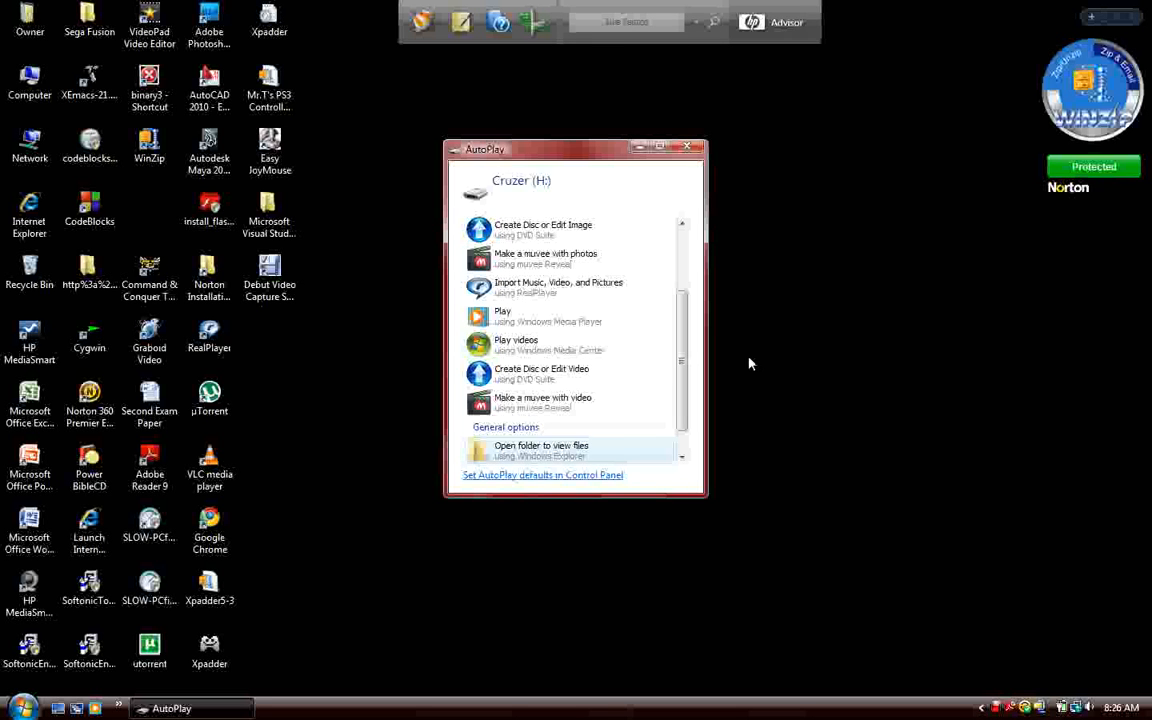
# - Dismiss the AutoPlay prompt for the Cruzer (H:) flash drive
pyautogui.click(688, 148)
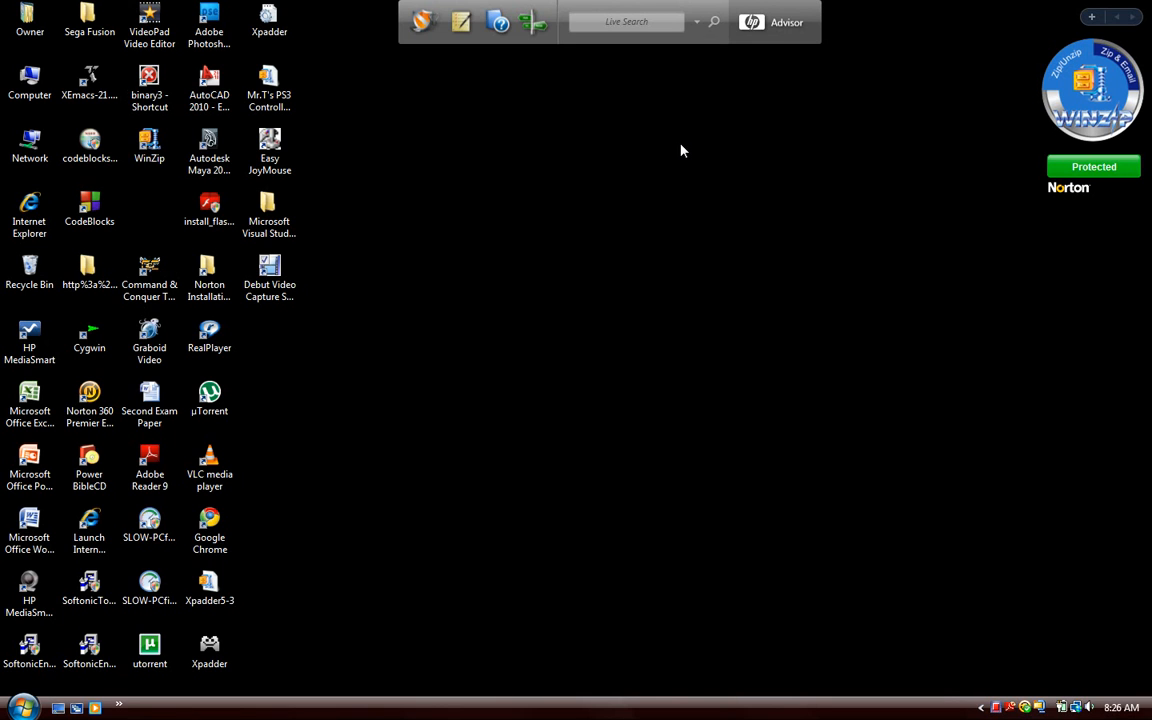
pyautogui.moveTo(283, 319)
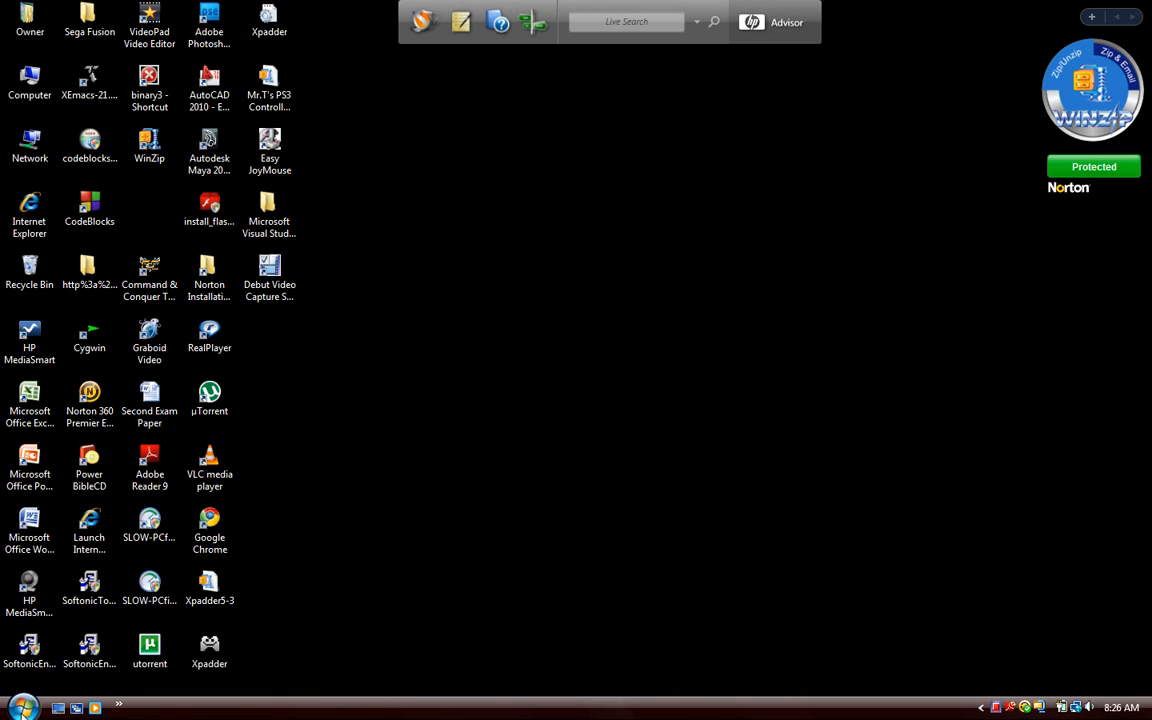
# - Launch Internet Explorer from the Start menu and scroll the Express Downloads page
pyautogui.click(18, 707)
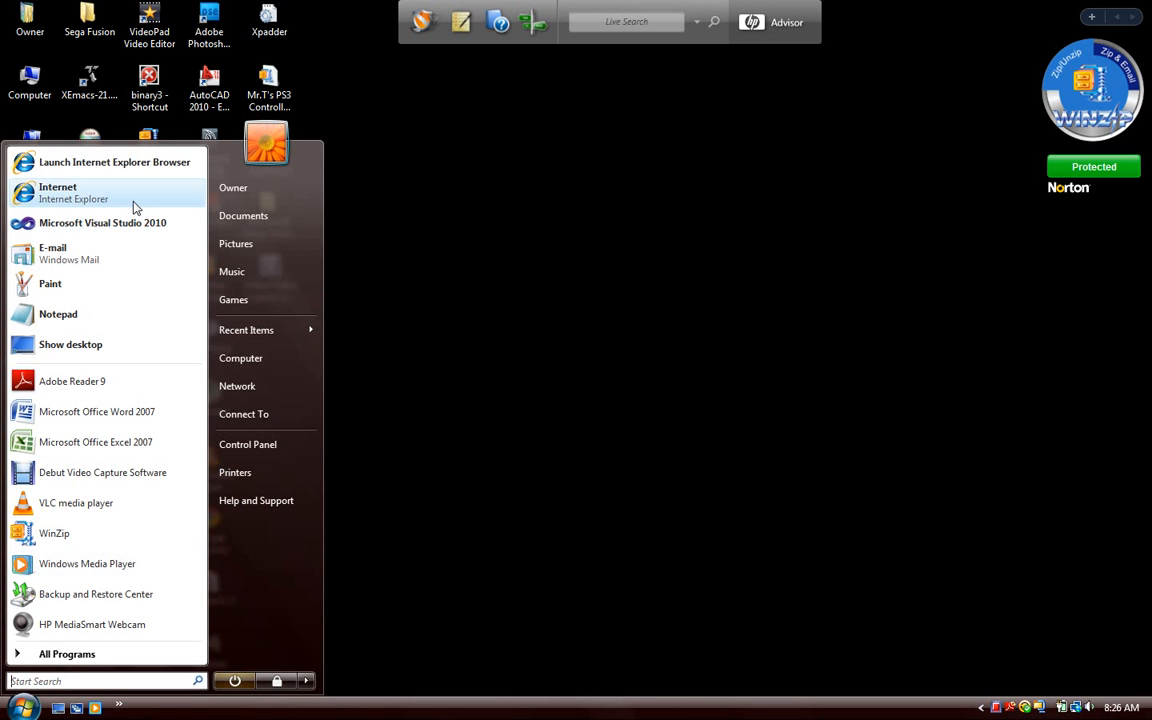
pyautogui.click(58, 192)
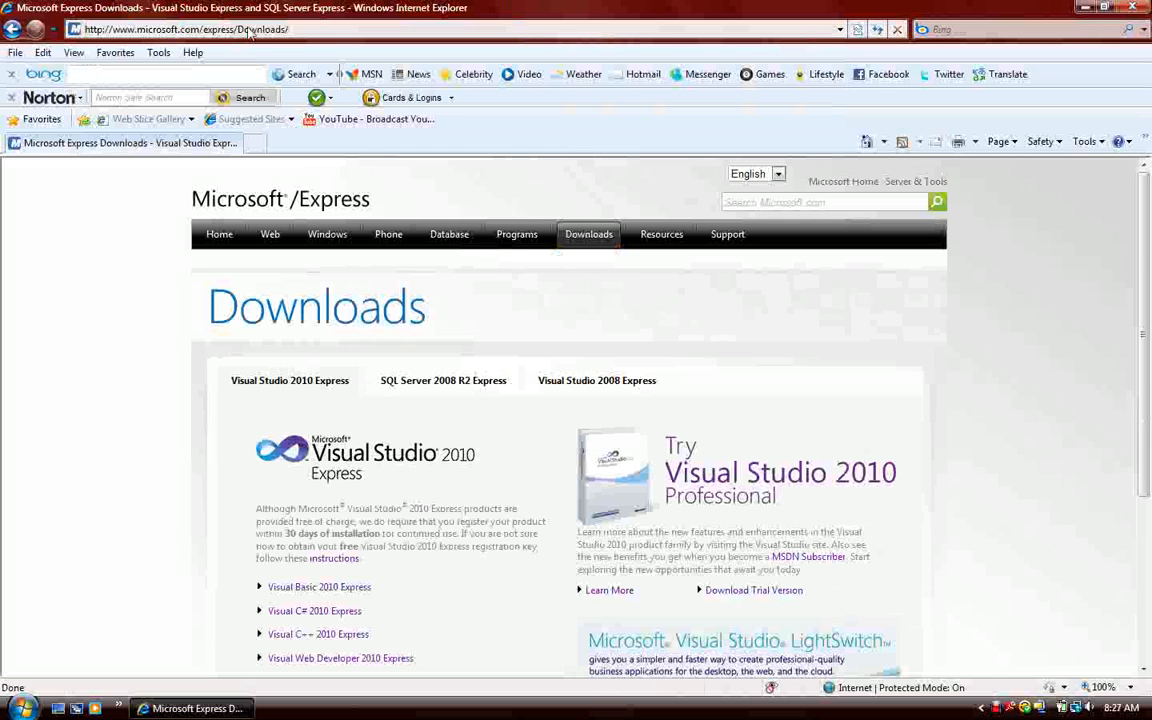
pyautogui.scroll(-3)
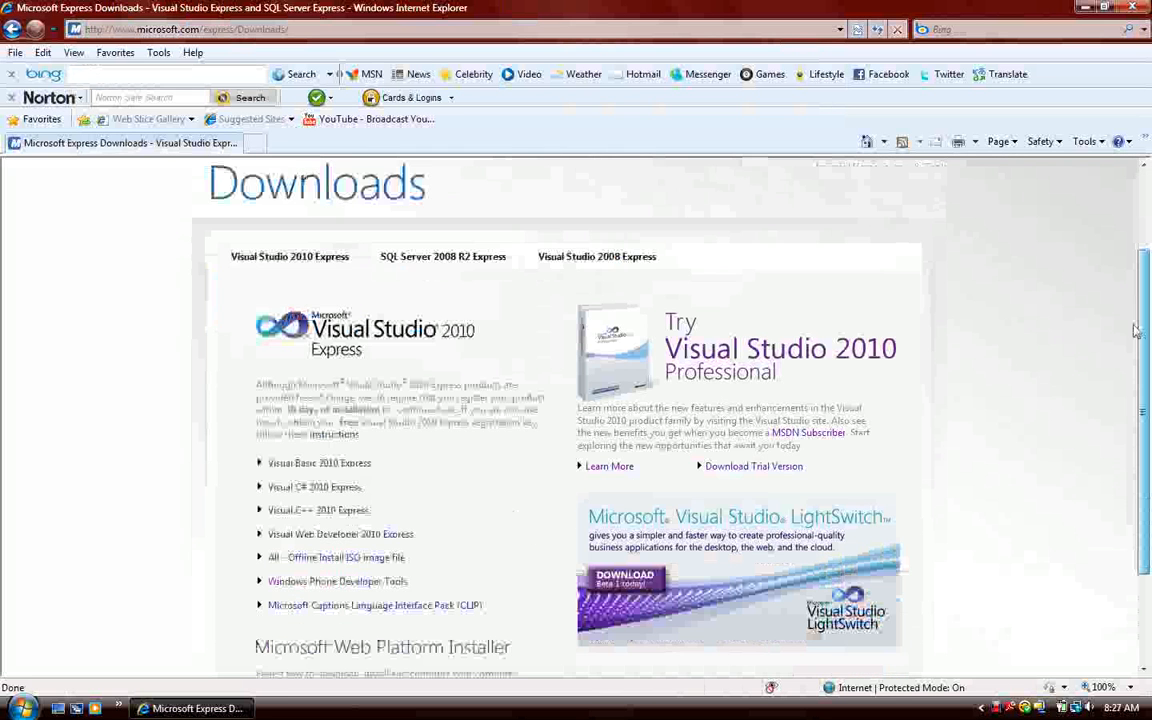
pyautogui.moveTo(358, 494)
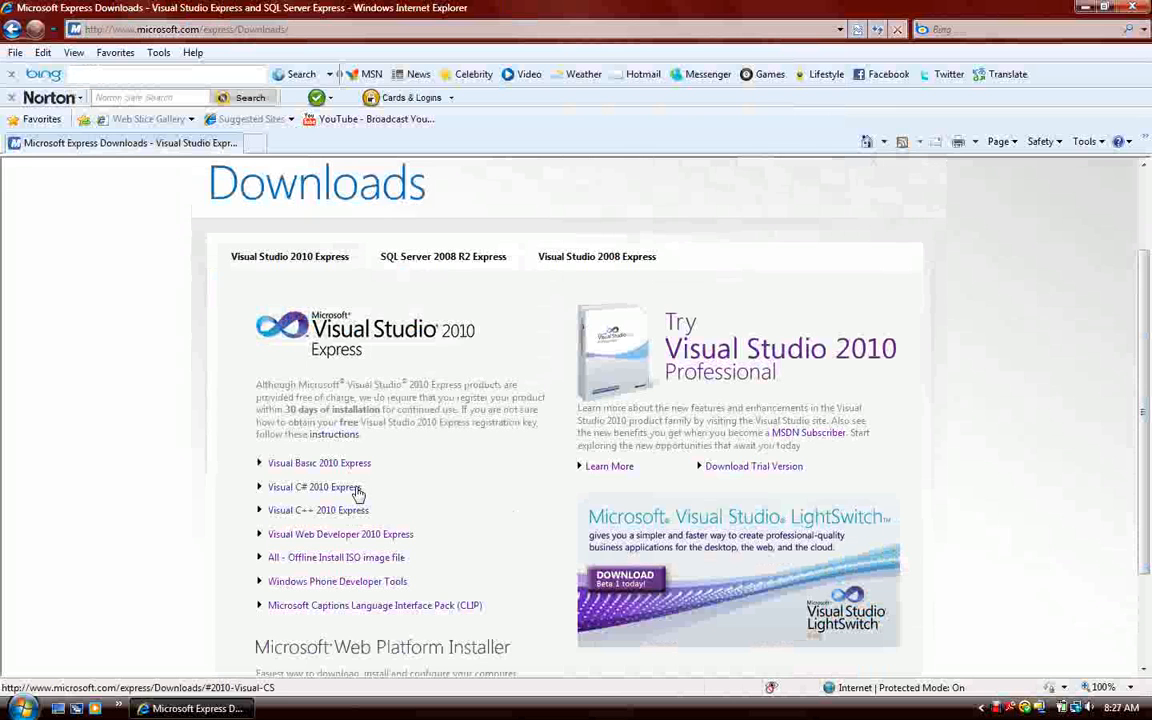
pyautogui.moveTo(331, 519)
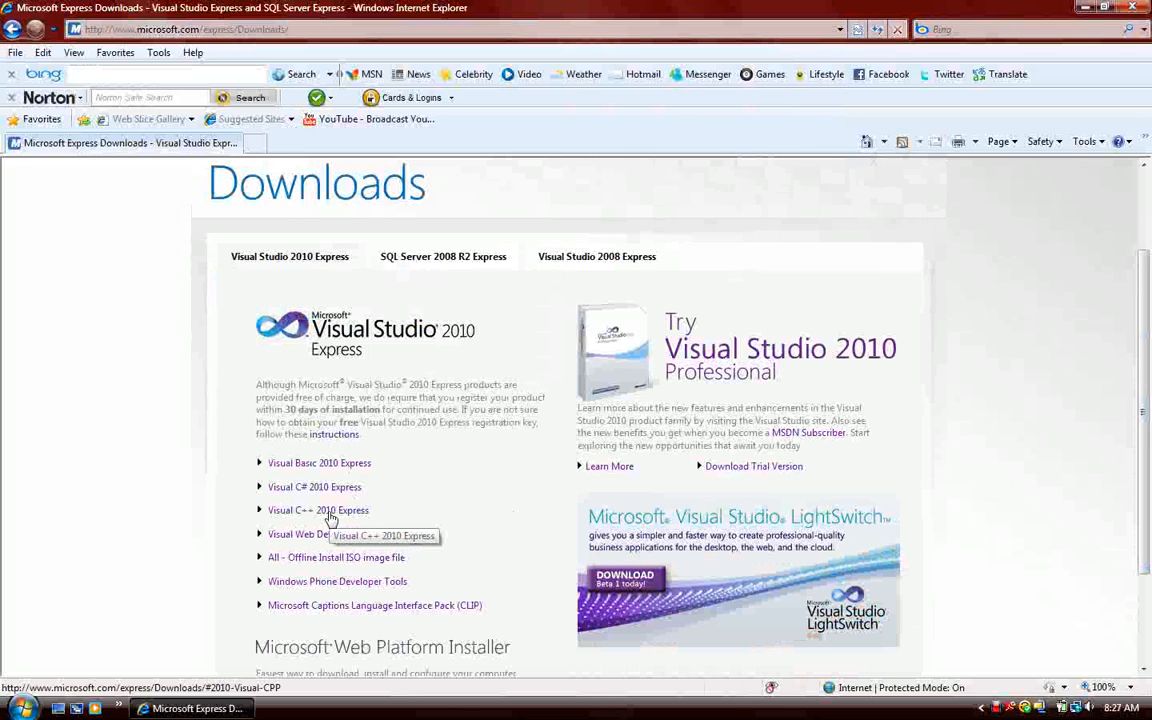
# - Choose English for Visual C++ 2010 Express, allow the blocked download, and reopen its options
pyautogui.click(318, 510)
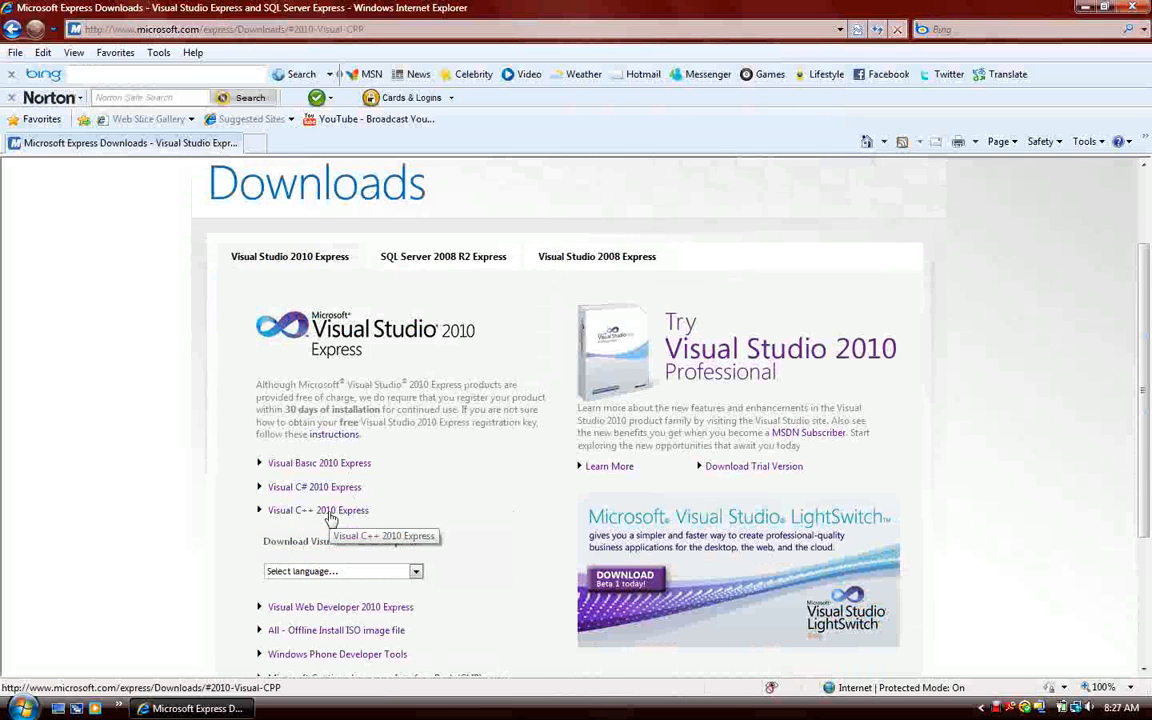
pyautogui.click(415, 571)
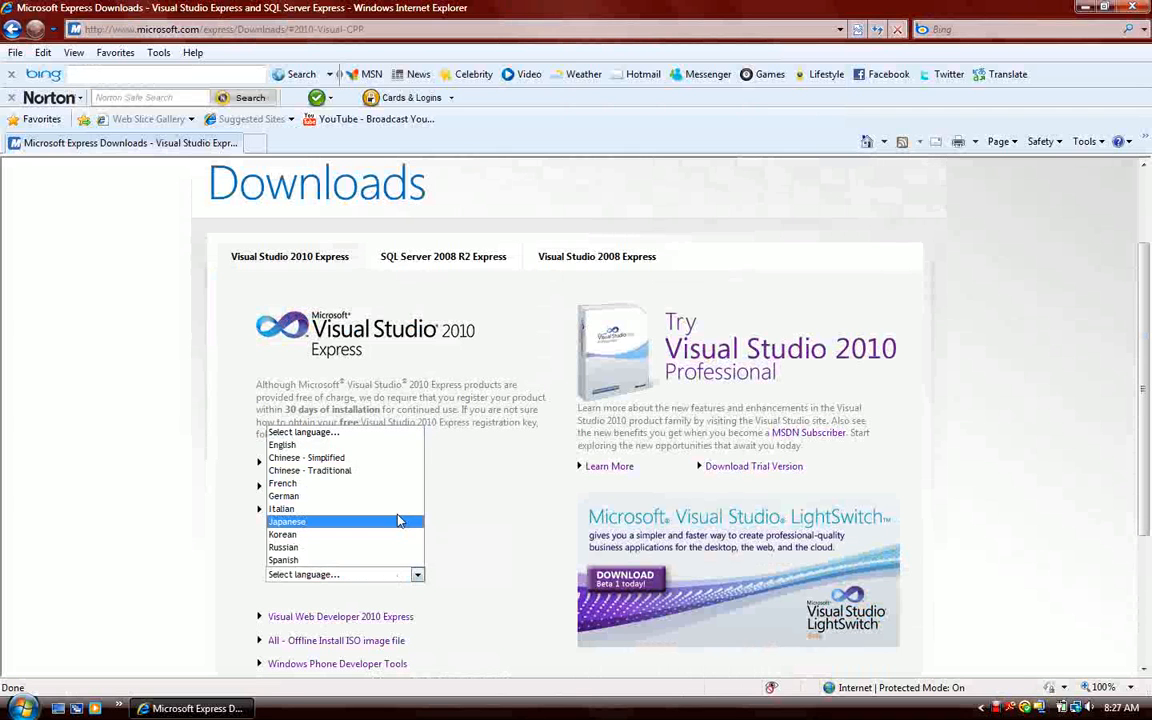
pyautogui.click(282, 445)
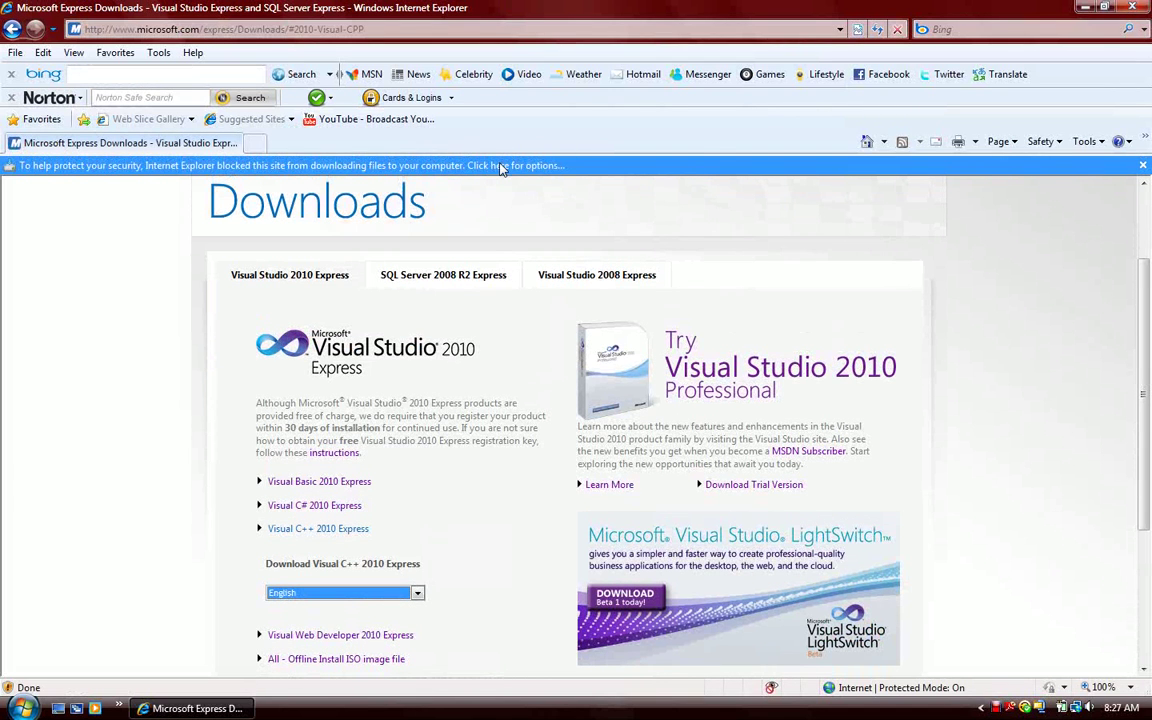
pyautogui.click(500, 165)
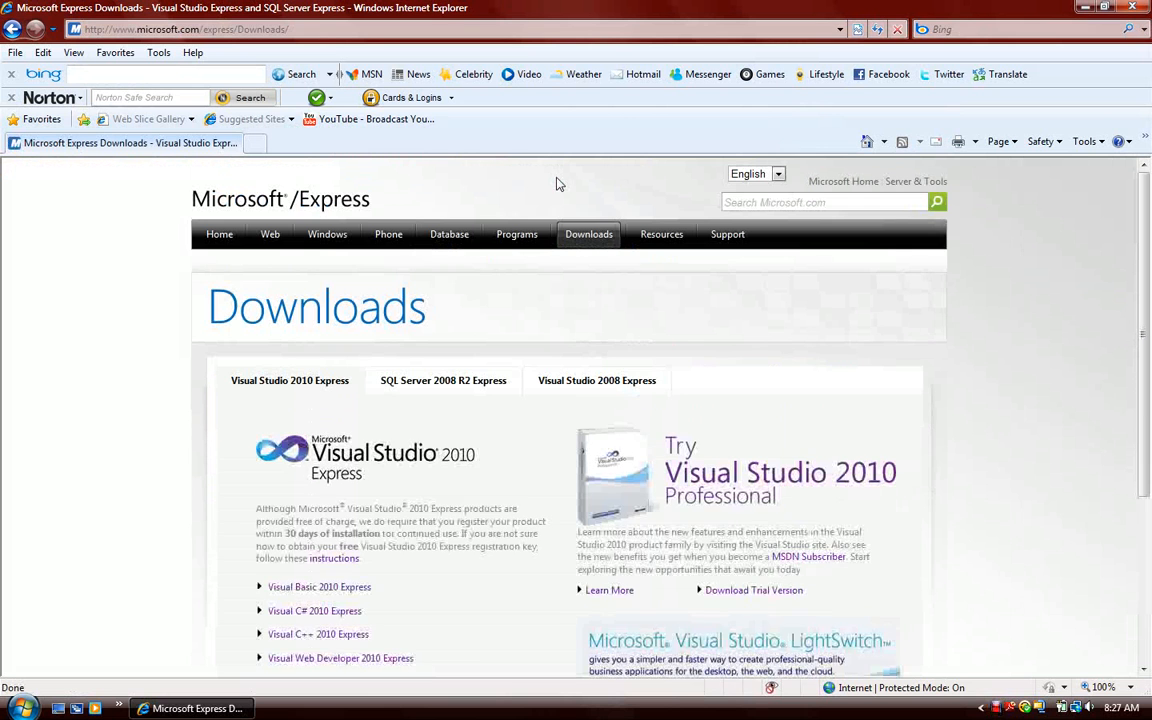
pyautogui.scroll(-3)
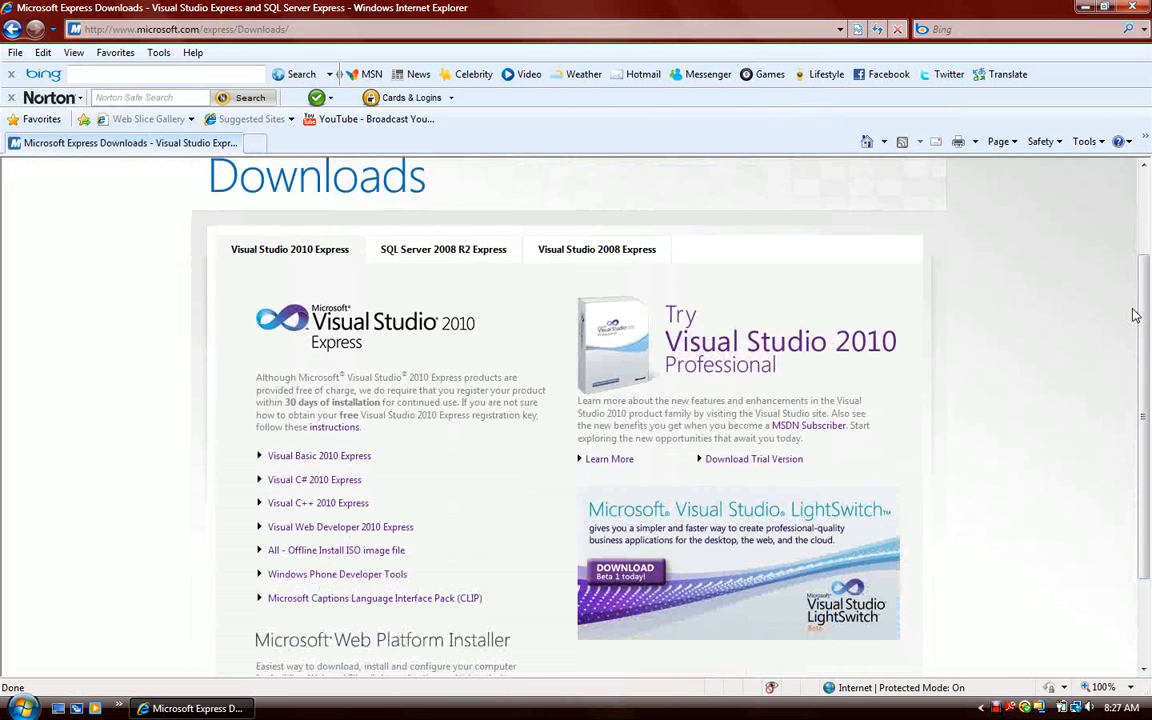
pyautogui.click(318, 503)
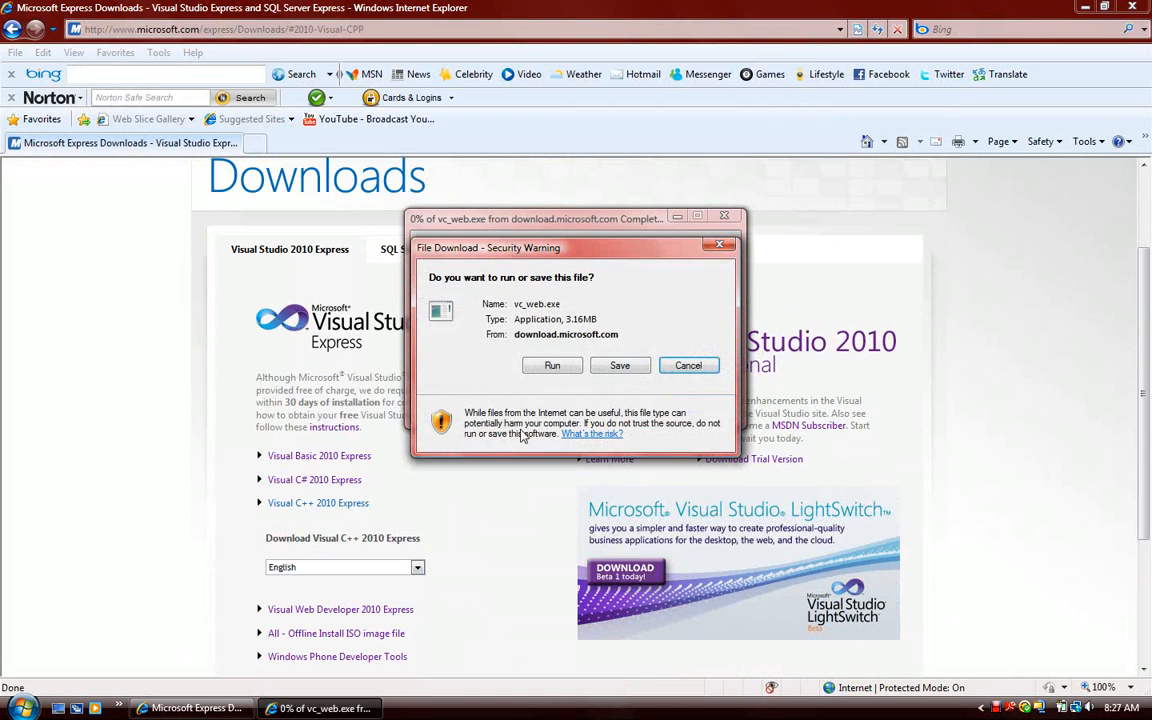
# - Run vc_web.exe, confirm the security warning, and minimize Internet Explorer
pyautogui.click(619, 365)
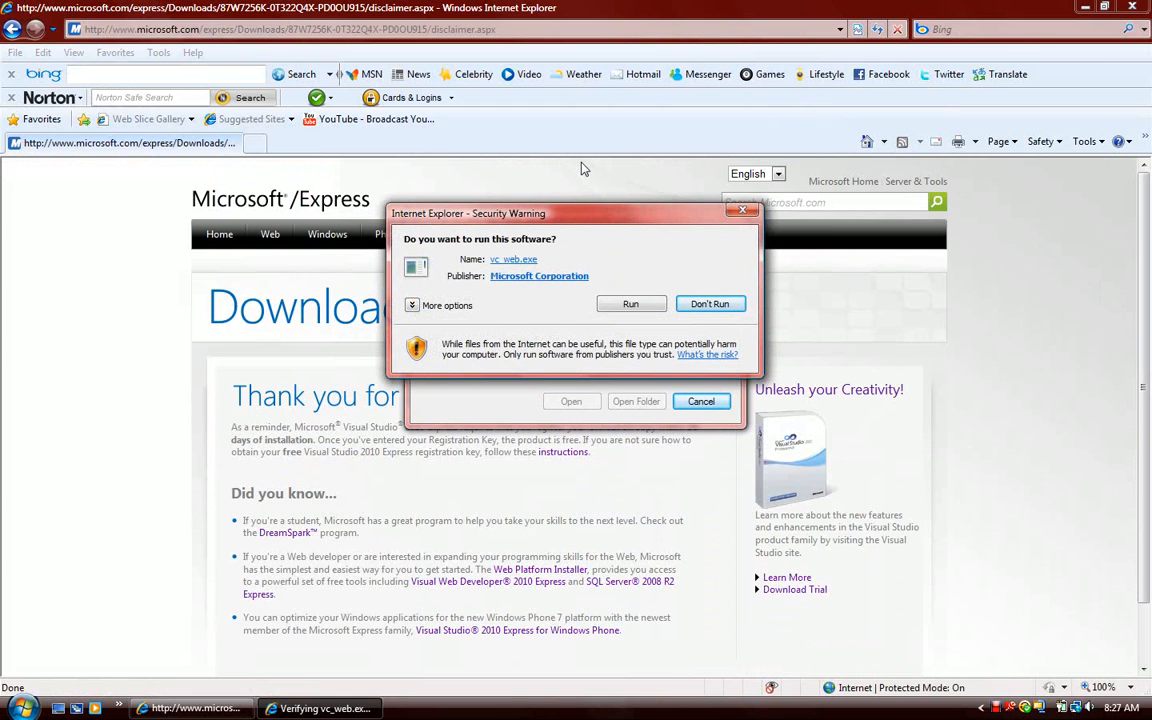
pyautogui.click(630, 303)
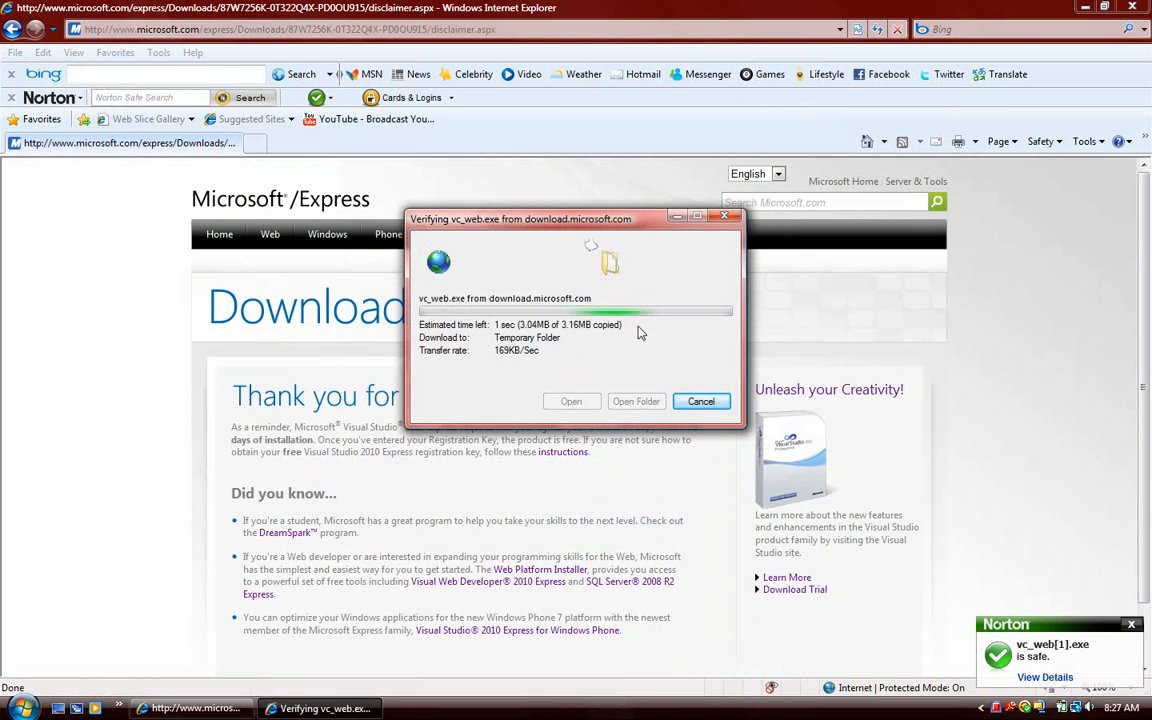
pyautogui.moveTo(632, 347)
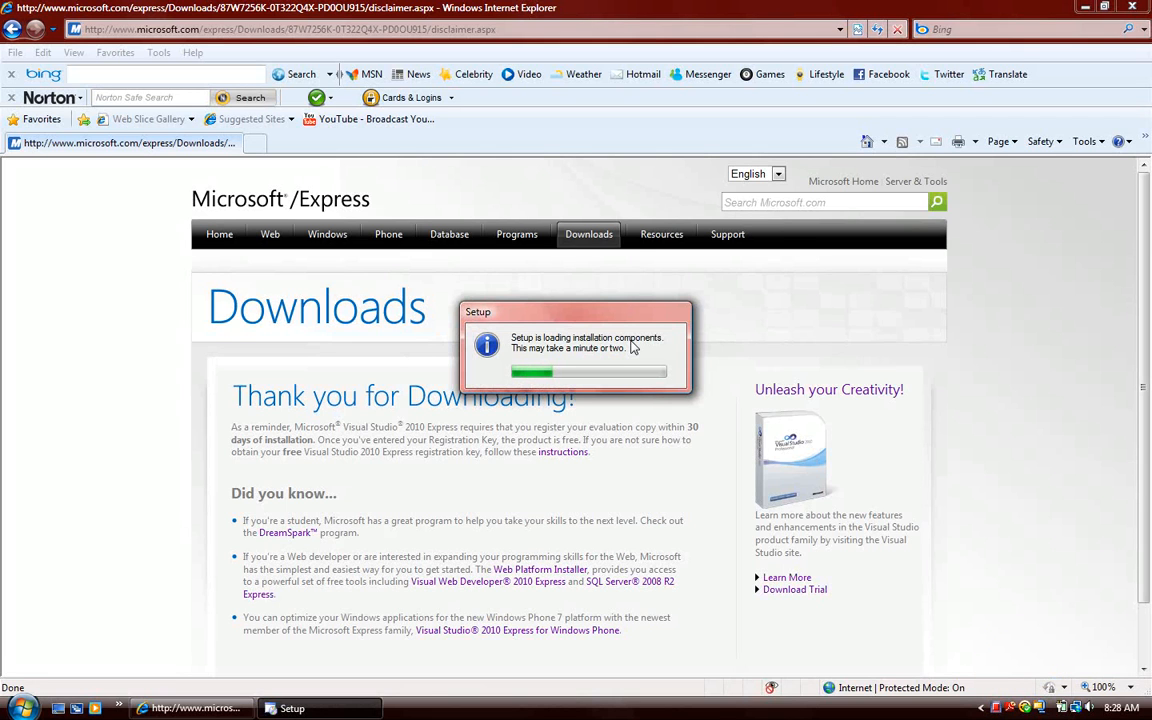
pyautogui.moveTo(977, 19)
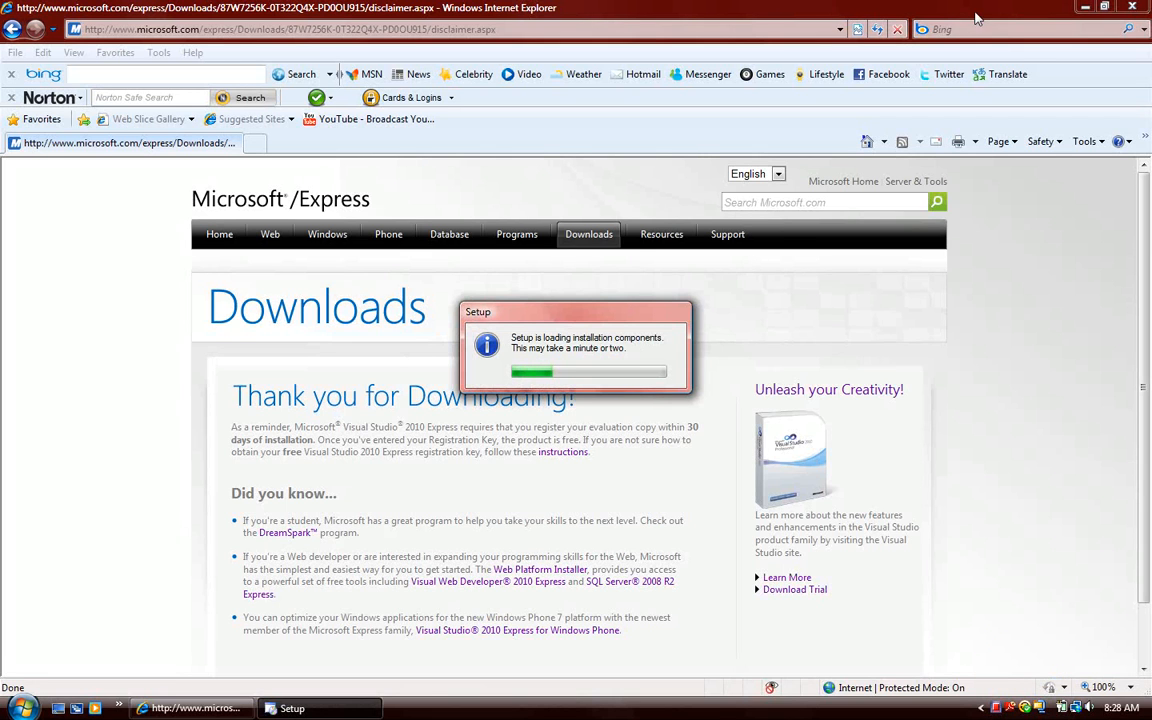
pyautogui.click(1085, 7)
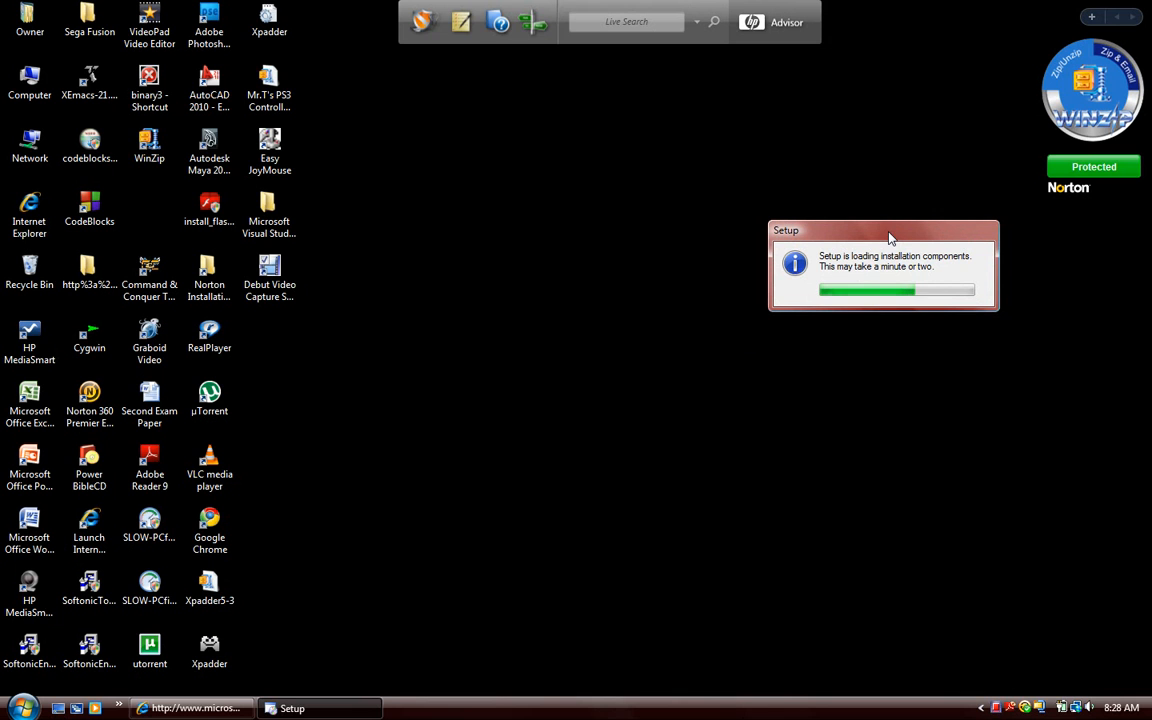
pyautogui.moveTo(341, 391)
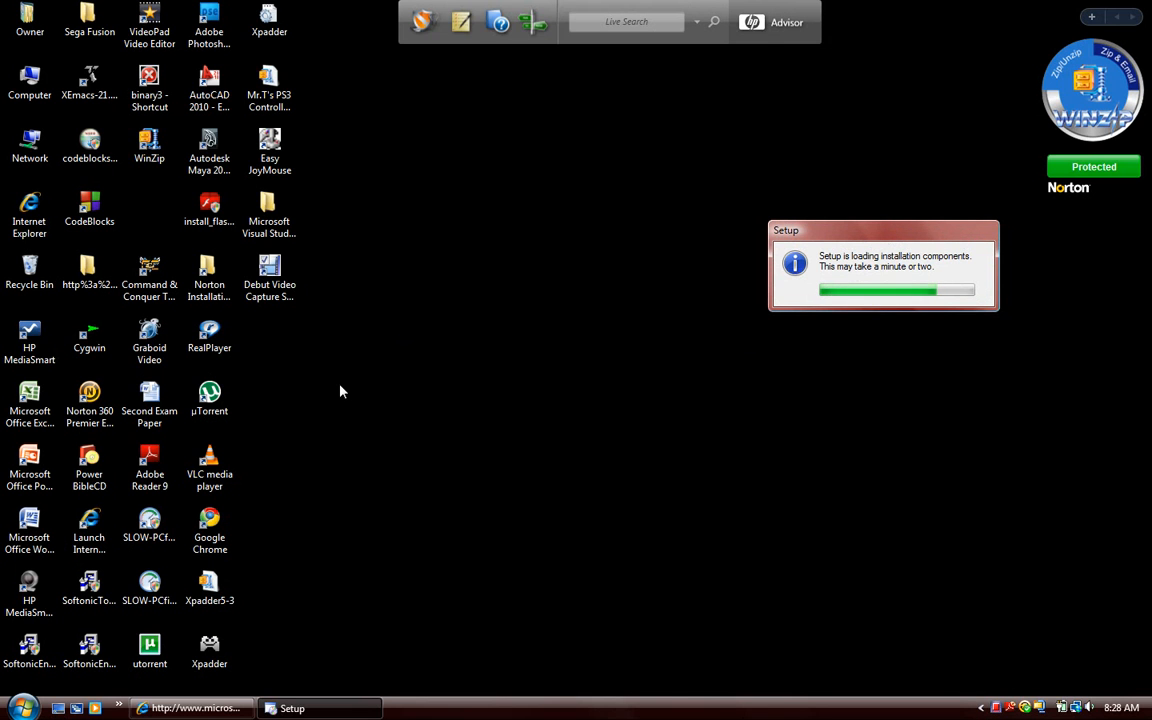
# - Launch Paint, move its window up-left, then minimize it behind the Setup wizard
pyautogui.click(20, 708)
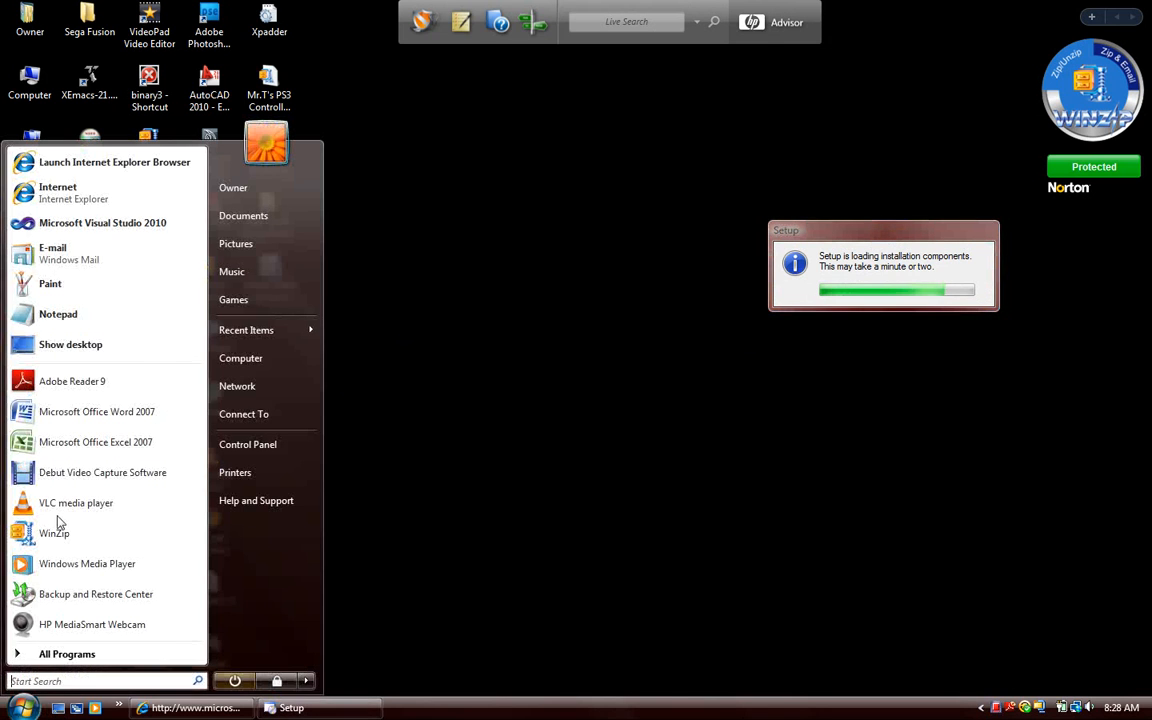
pyautogui.moveTo(110, 290)
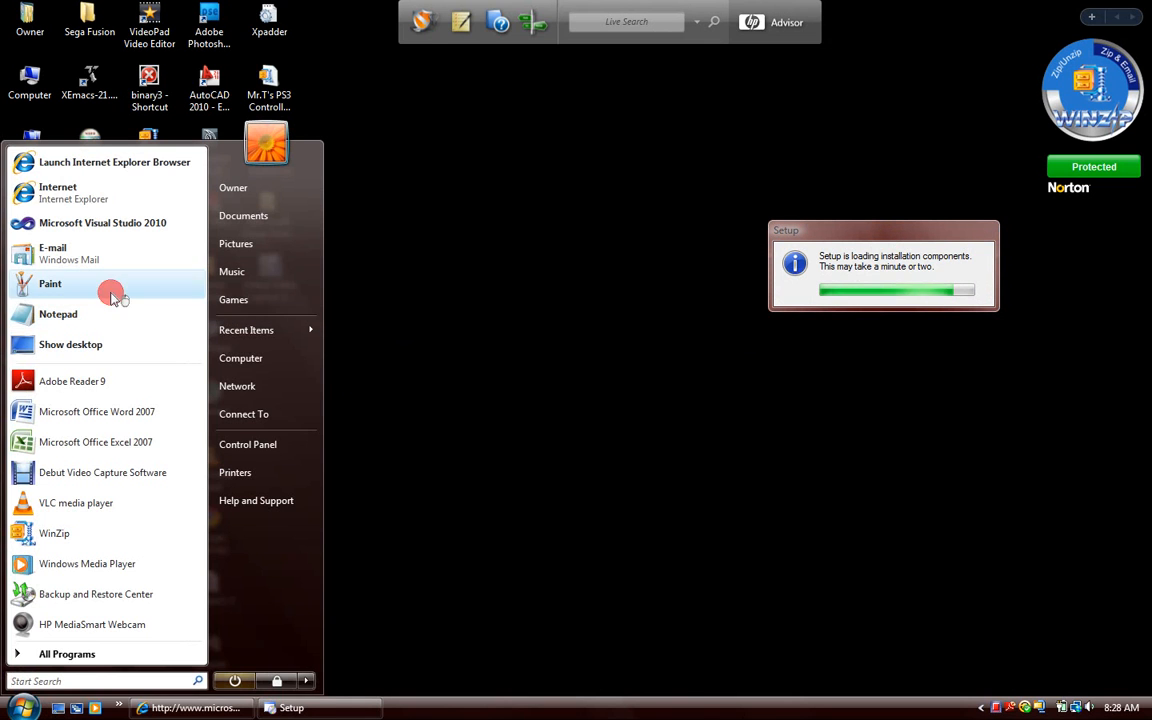
pyautogui.click(50, 283)
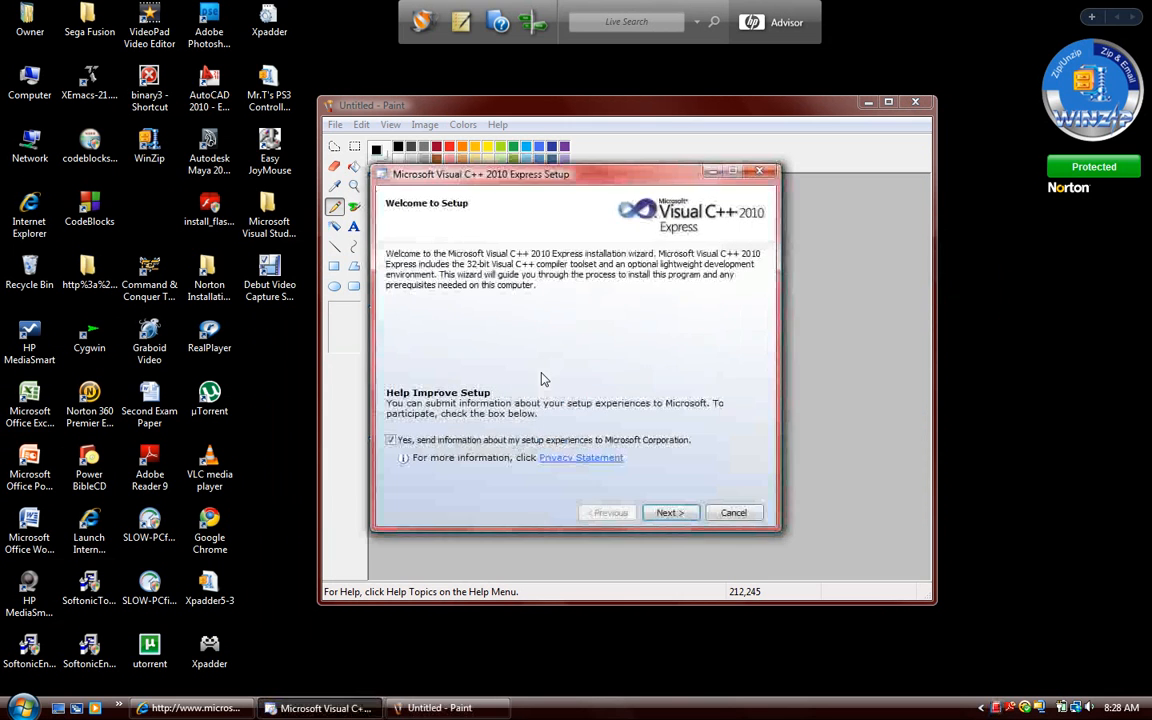
pyautogui.click(733, 512)
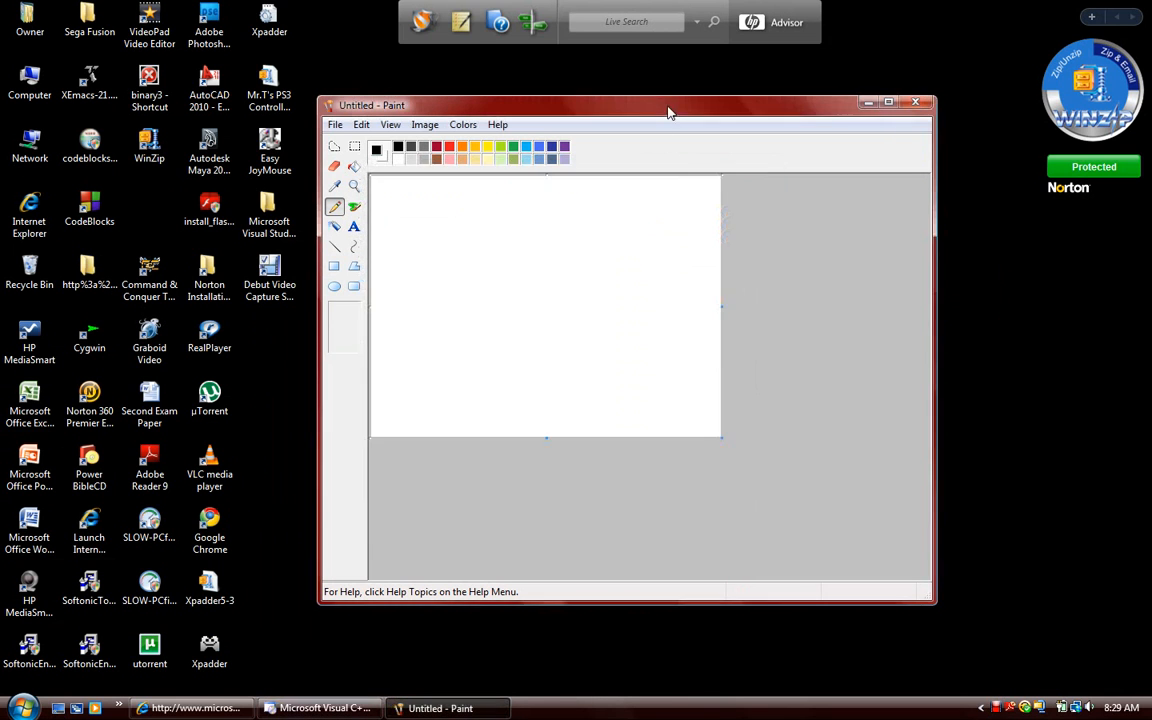
pyautogui.moveTo(668, 105); pyautogui.dragTo(520, 84)
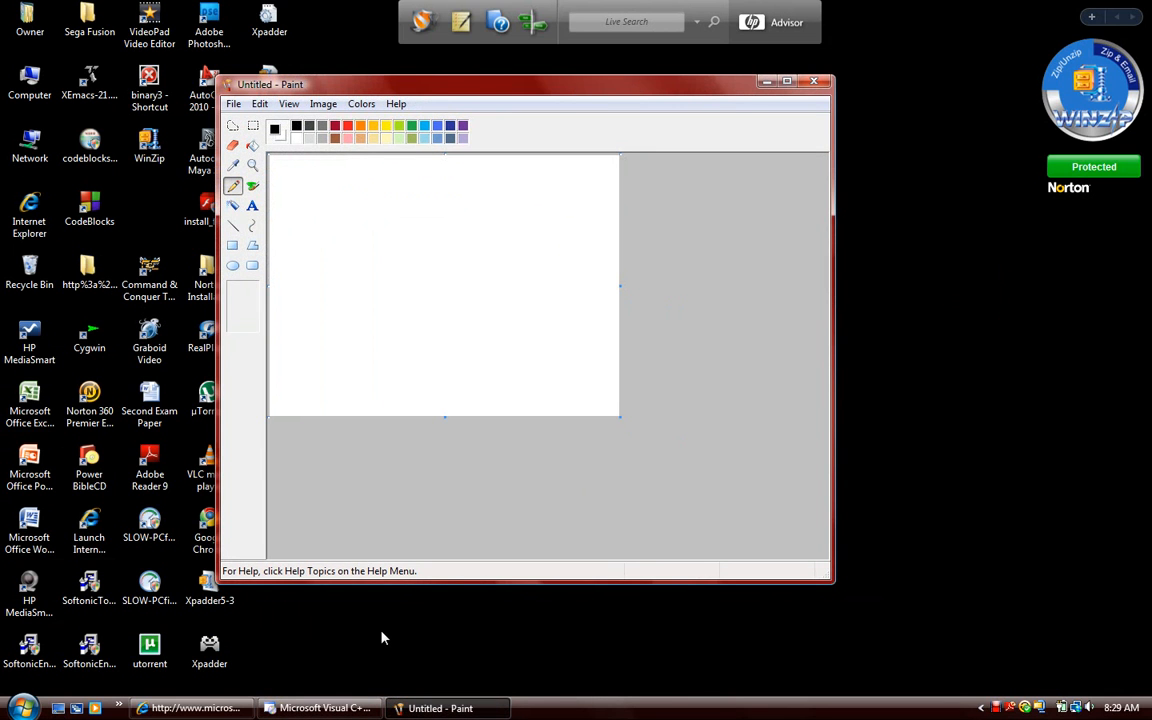
pyautogui.click(320, 708)
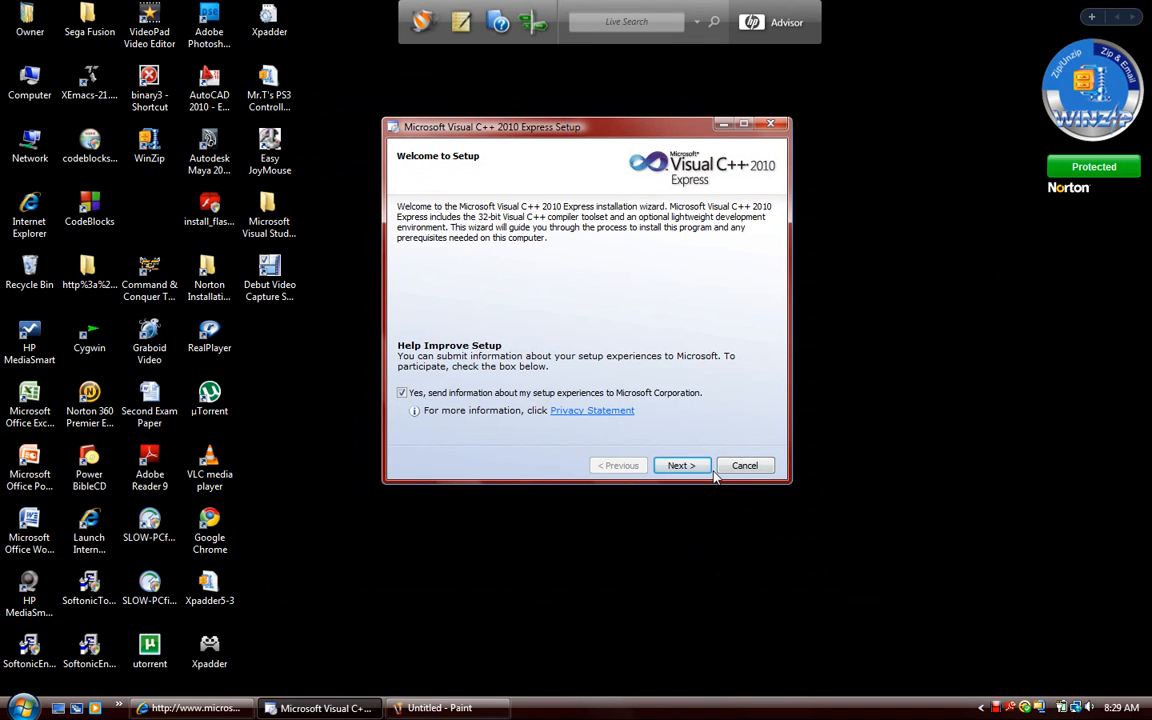
# - Accept the Visual C++ 2010 Express license terms and start the install
pyautogui.click(681, 465)
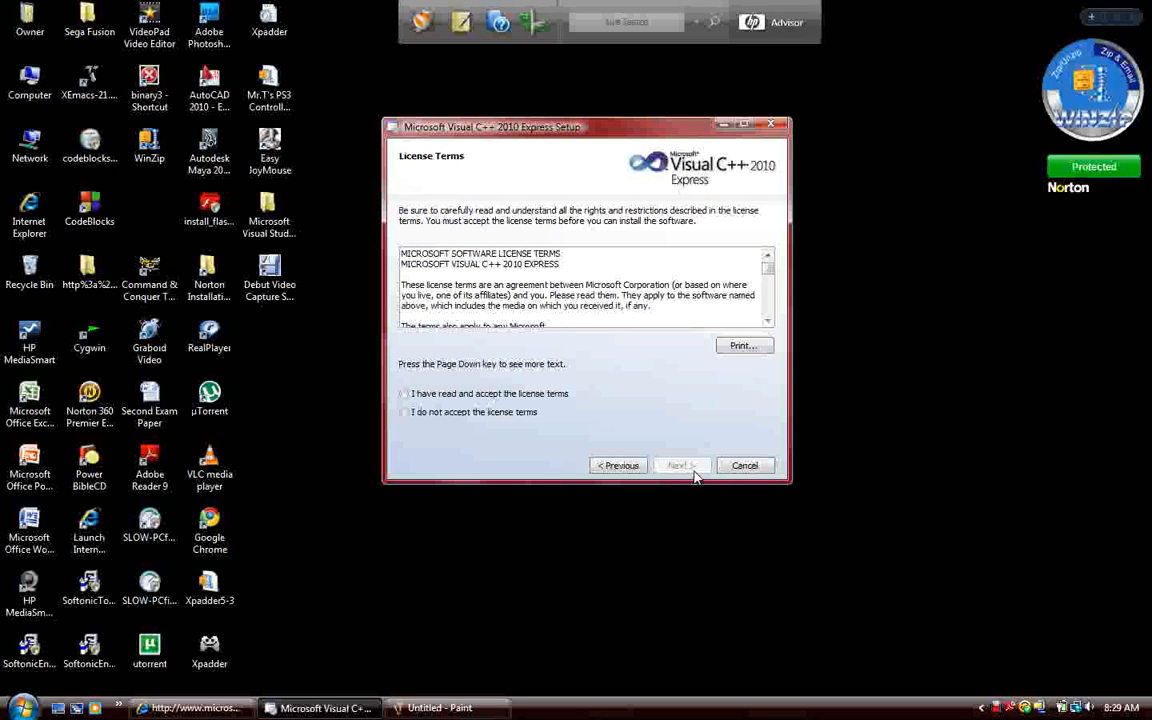
pyautogui.moveTo(722, 257)
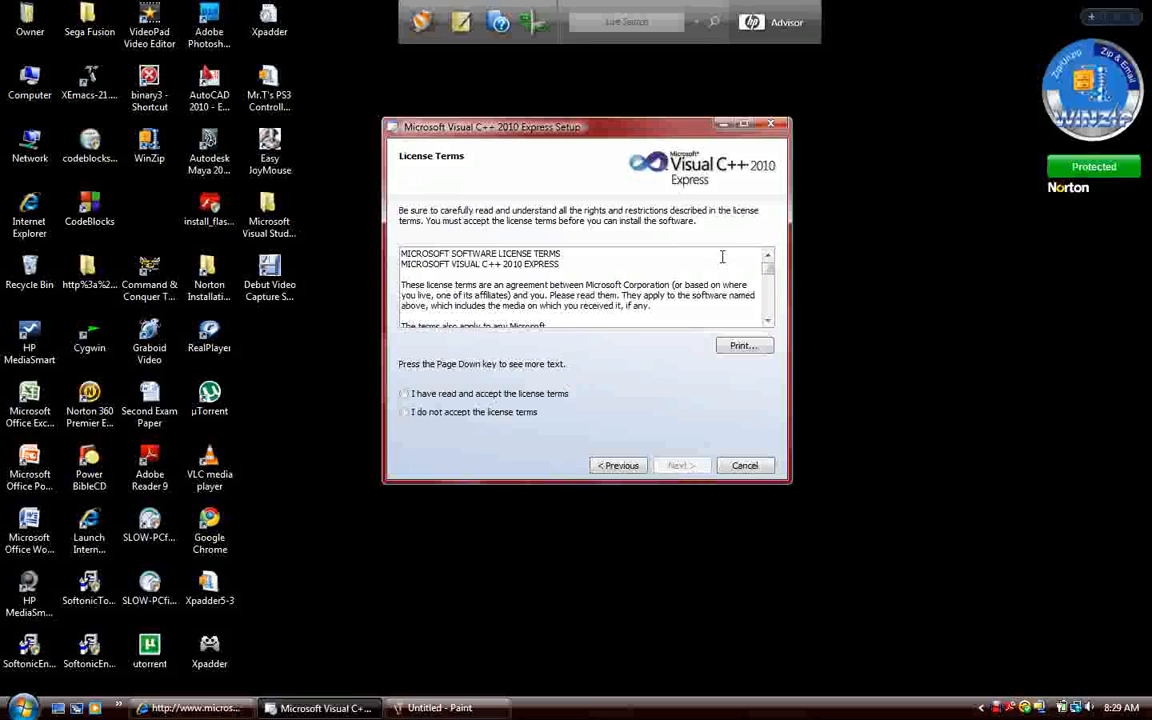
pyautogui.scroll(-3)
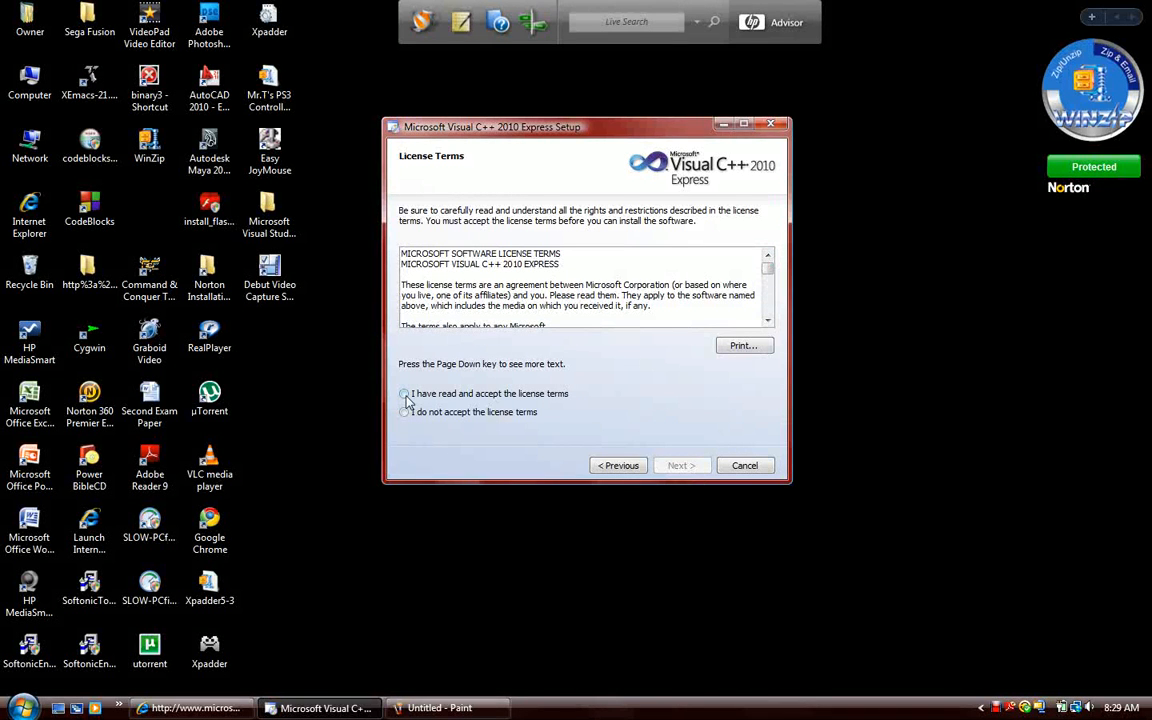
pyautogui.click(404, 393)
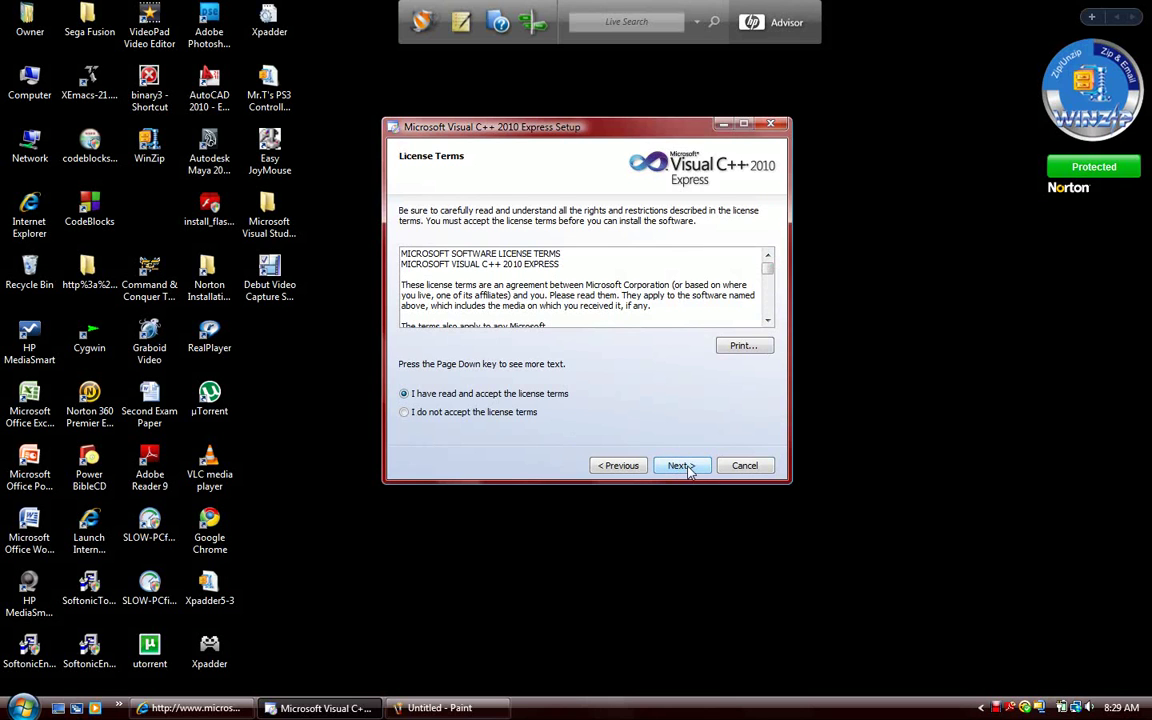
pyautogui.click(681, 465)
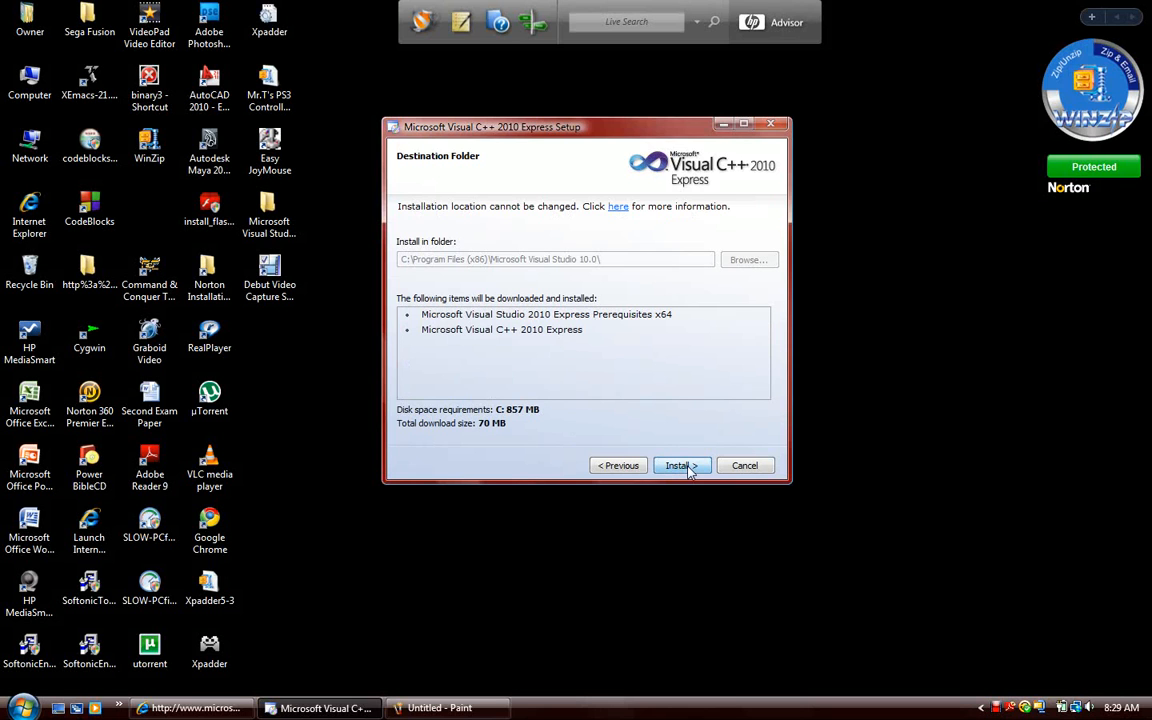
pyautogui.click(678, 465)
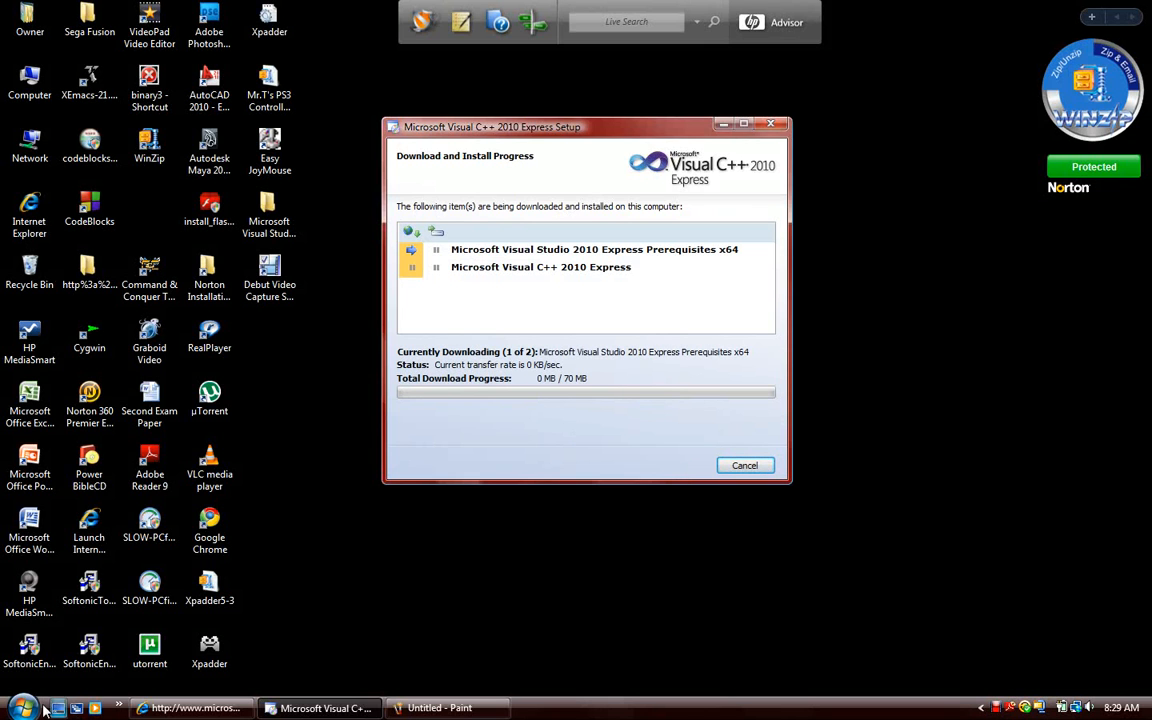
# - Browse the Start menu programs while the prerequisites download runs
pyautogui.click(20, 707)
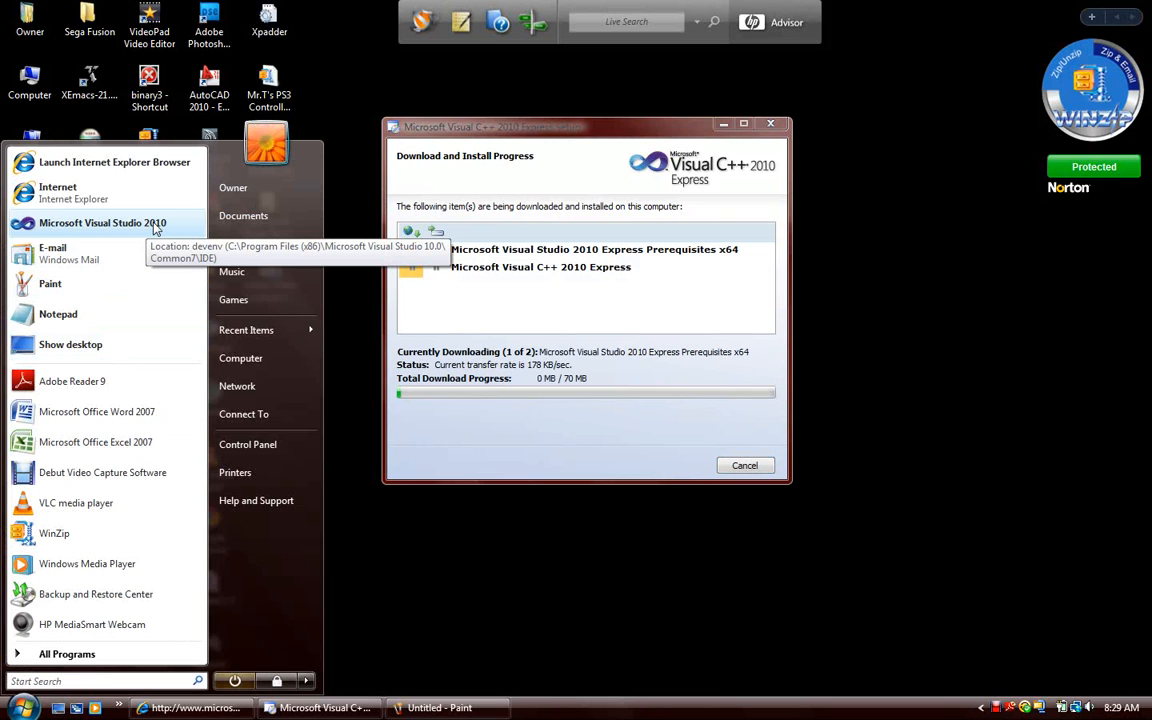
pyautogui.moveTo(330, 188)
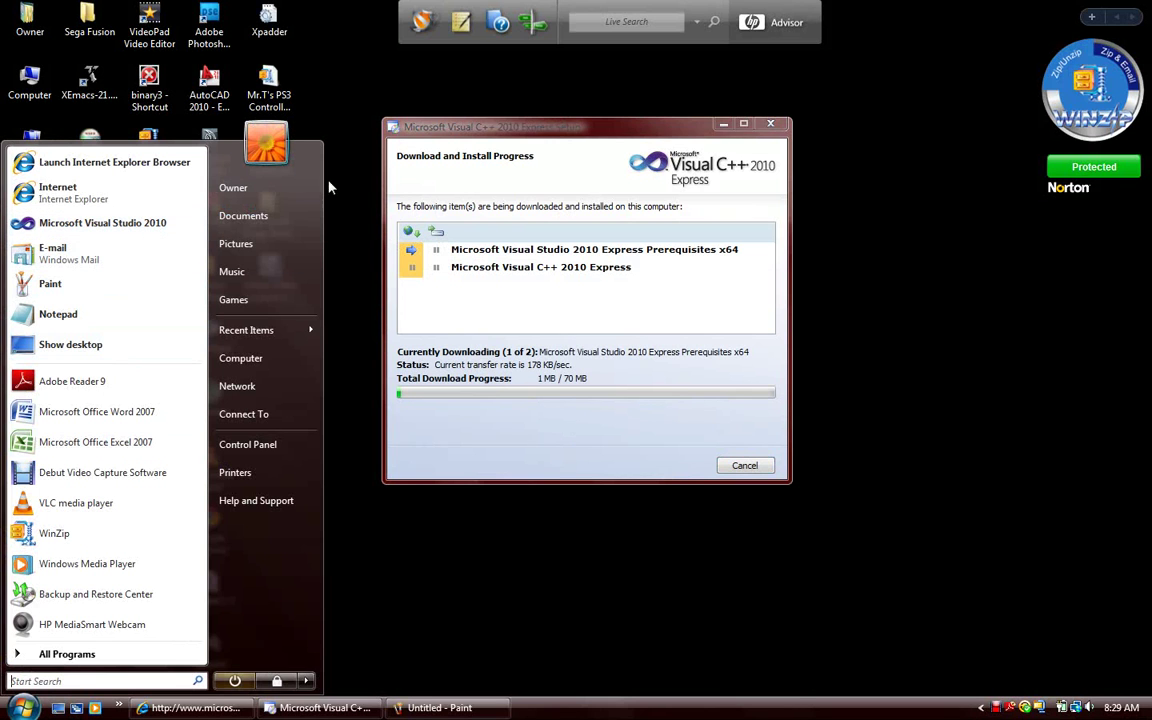
pyautogui.moveTo(340, 186)
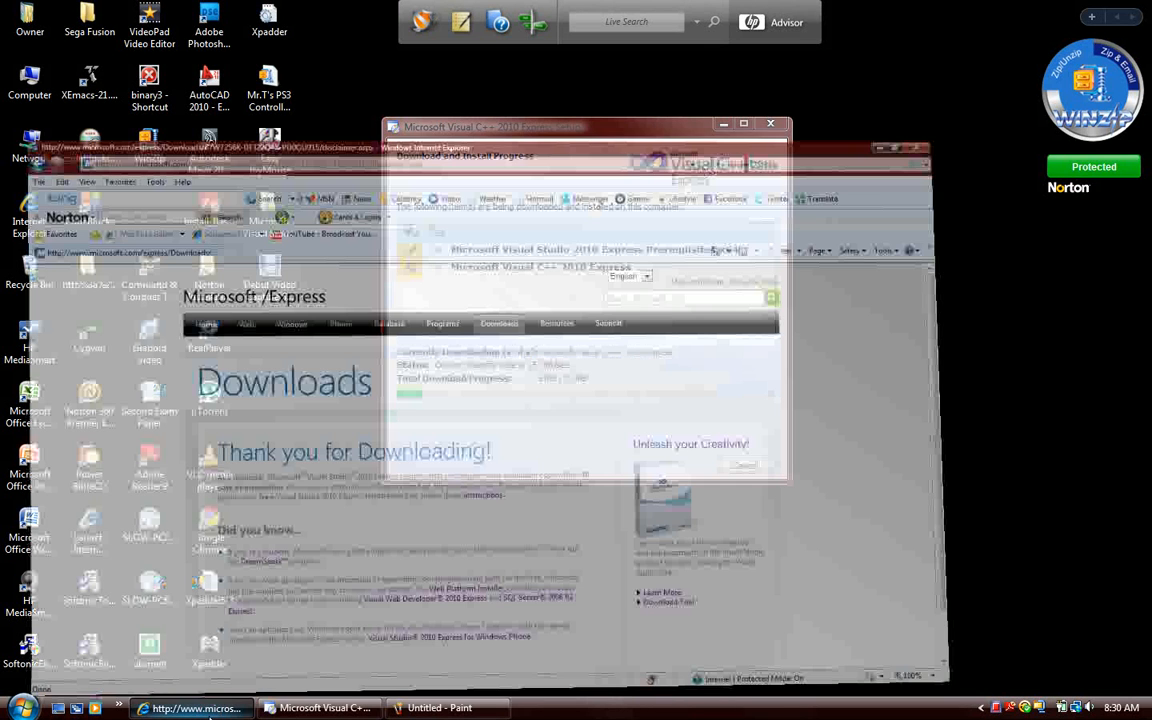
# - Go to google.com in Internet Explorer and begin typing 'iso standards' in the search box
pyautogui.click(743, 123)
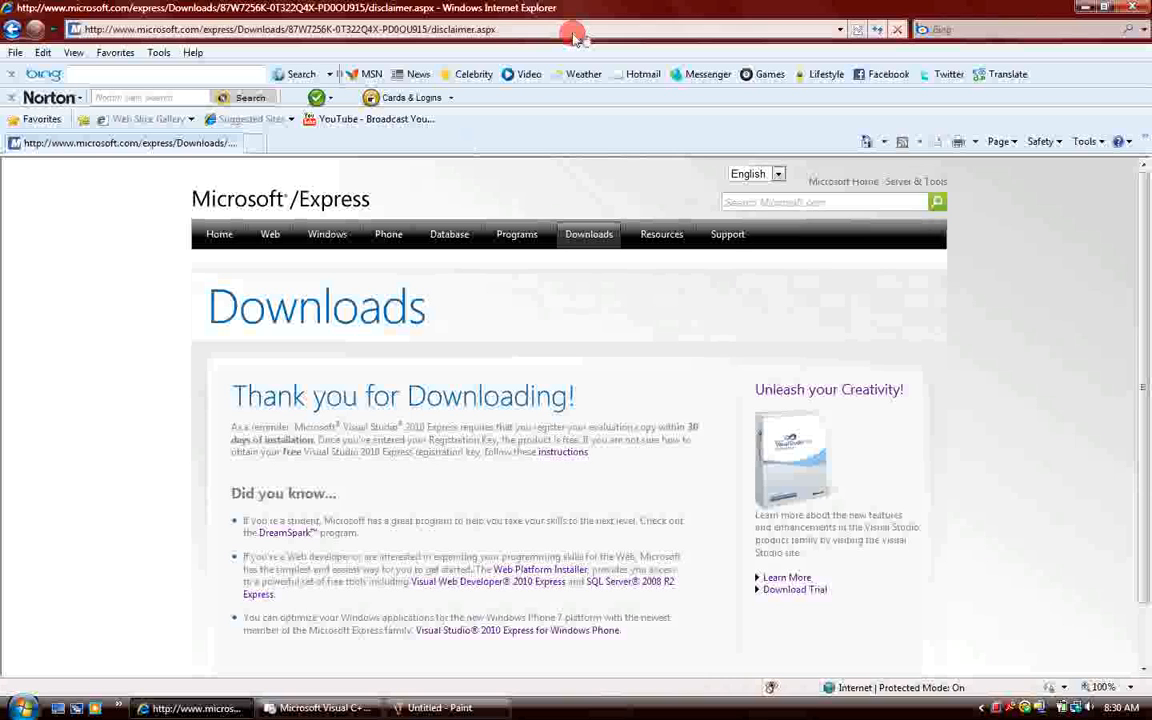
pyautogui.write('www.google.com/')
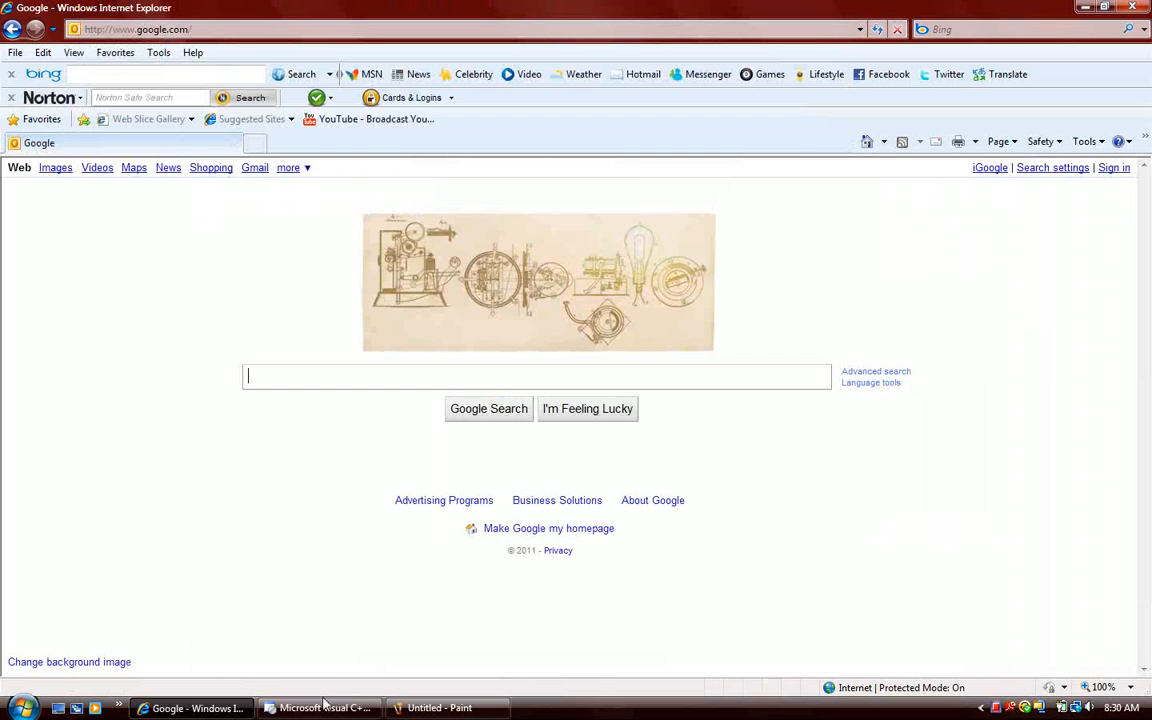
pyautogui.moveTo(325, 708)
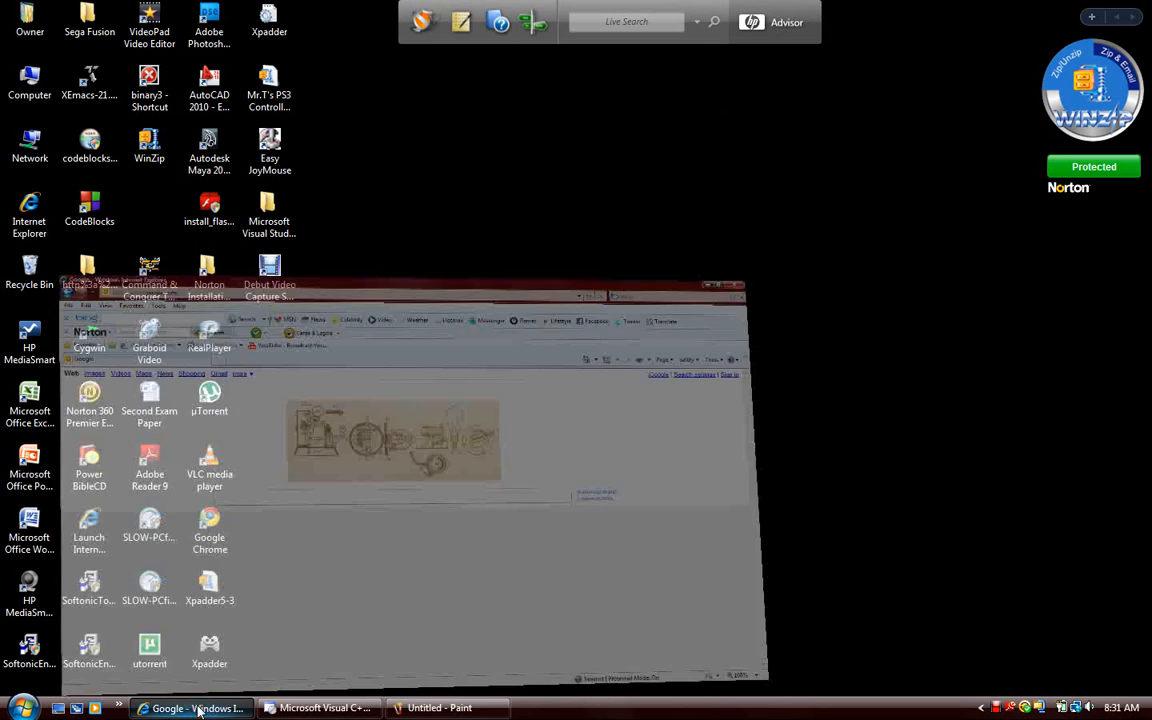
pyautogui.click(191, 708)
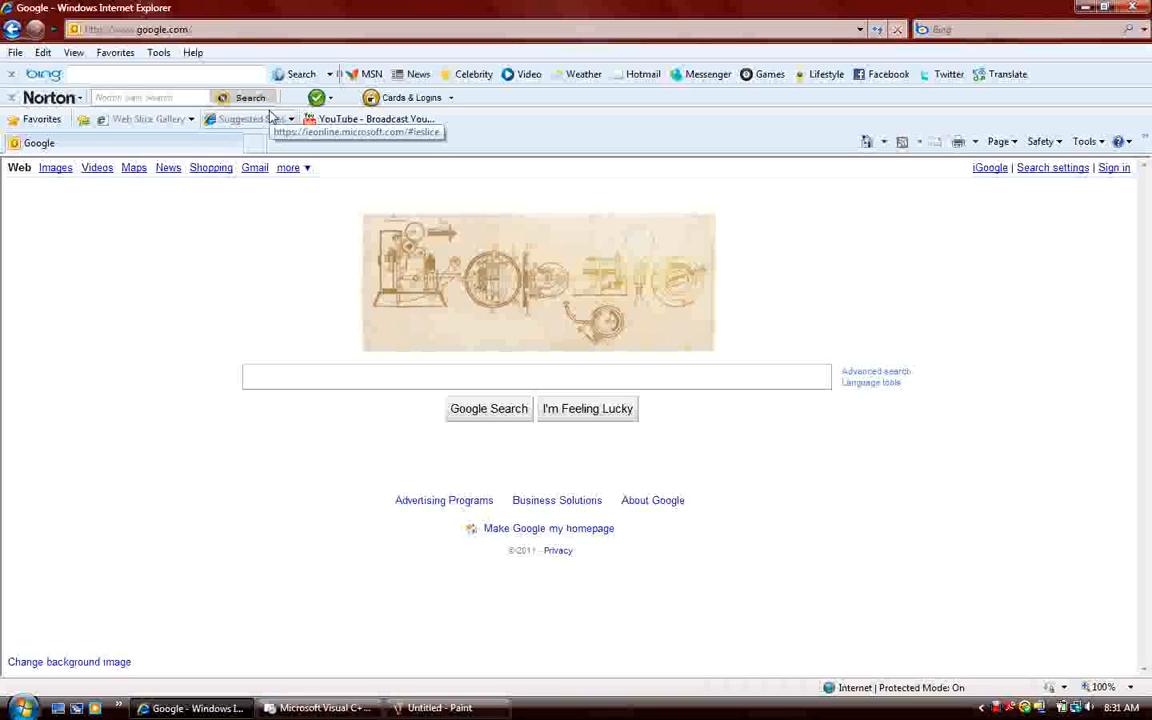
pyautogui.write('iso standards')
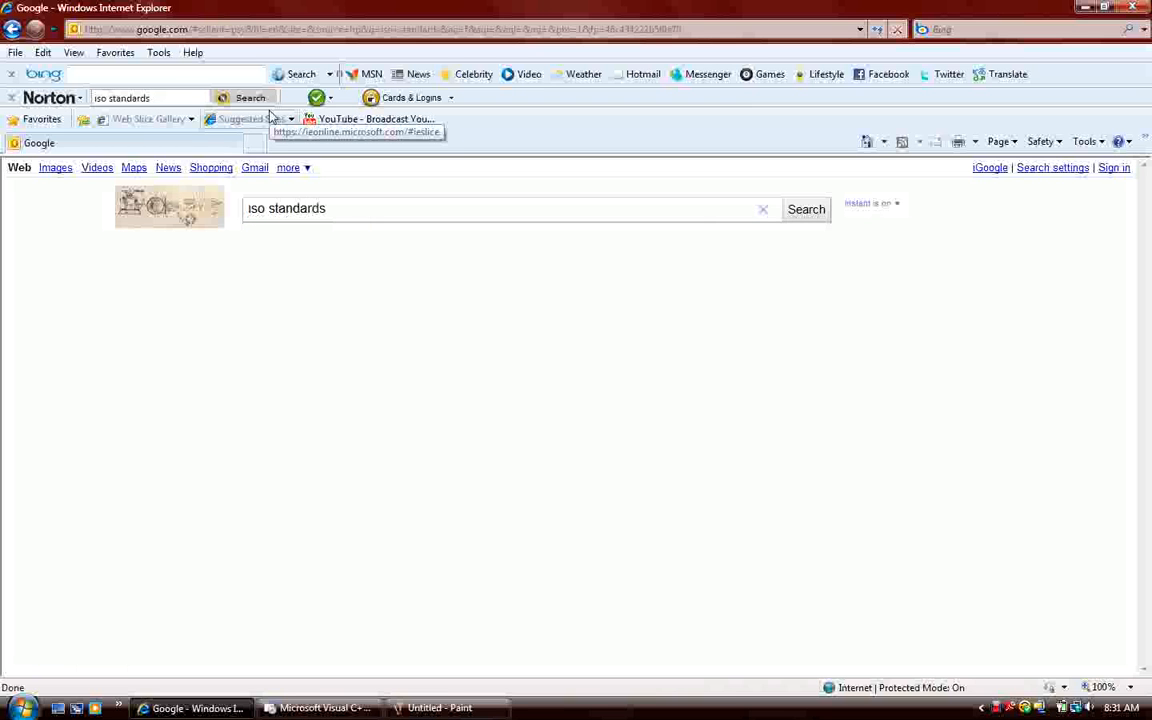
# - Search for iso standards, open the Download ISO Standards result, and close the shopping sidebar
pyautogui.click(806, 208)
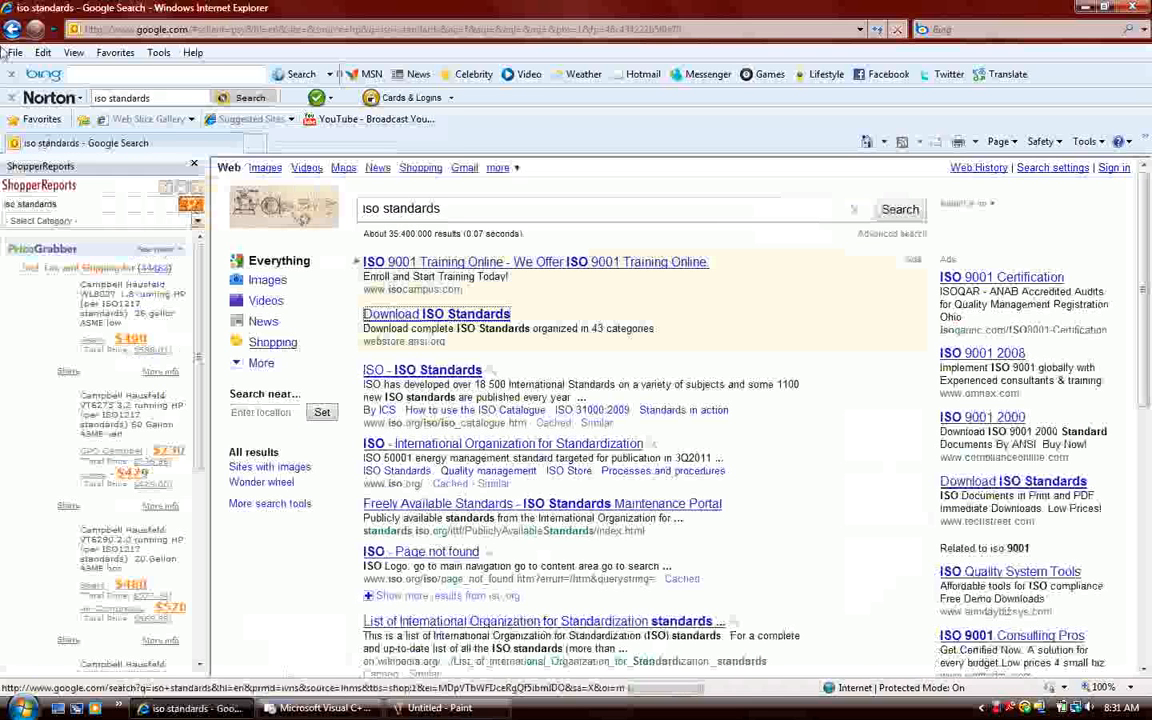
pyautogui.click(435, 314)
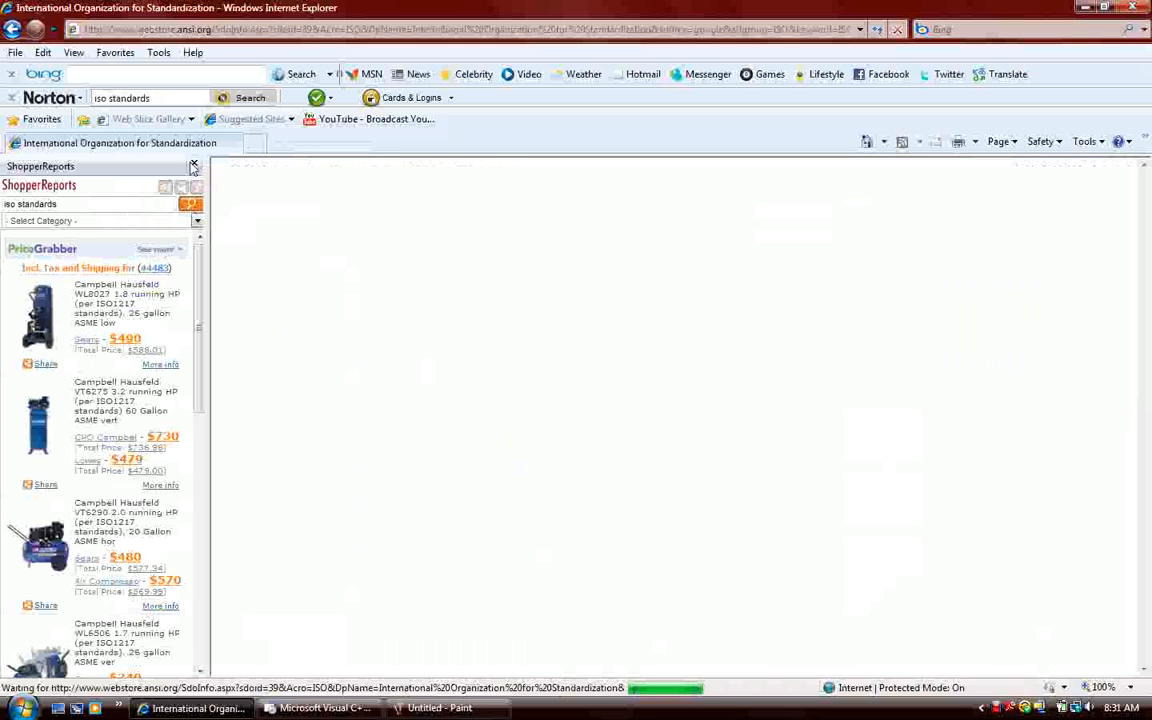
pyautogui.click(195, 165)
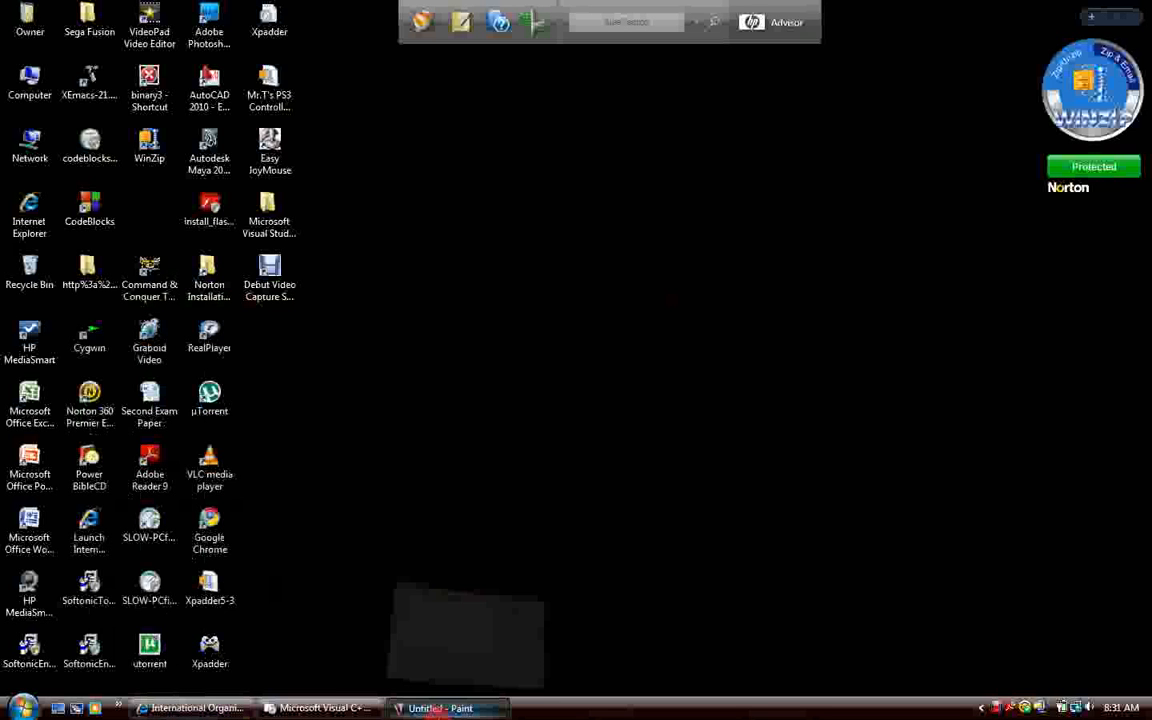
# - Draw several scribbled strokes on the Paint canvas and pick dark red
pyautogui.click(440, 708)
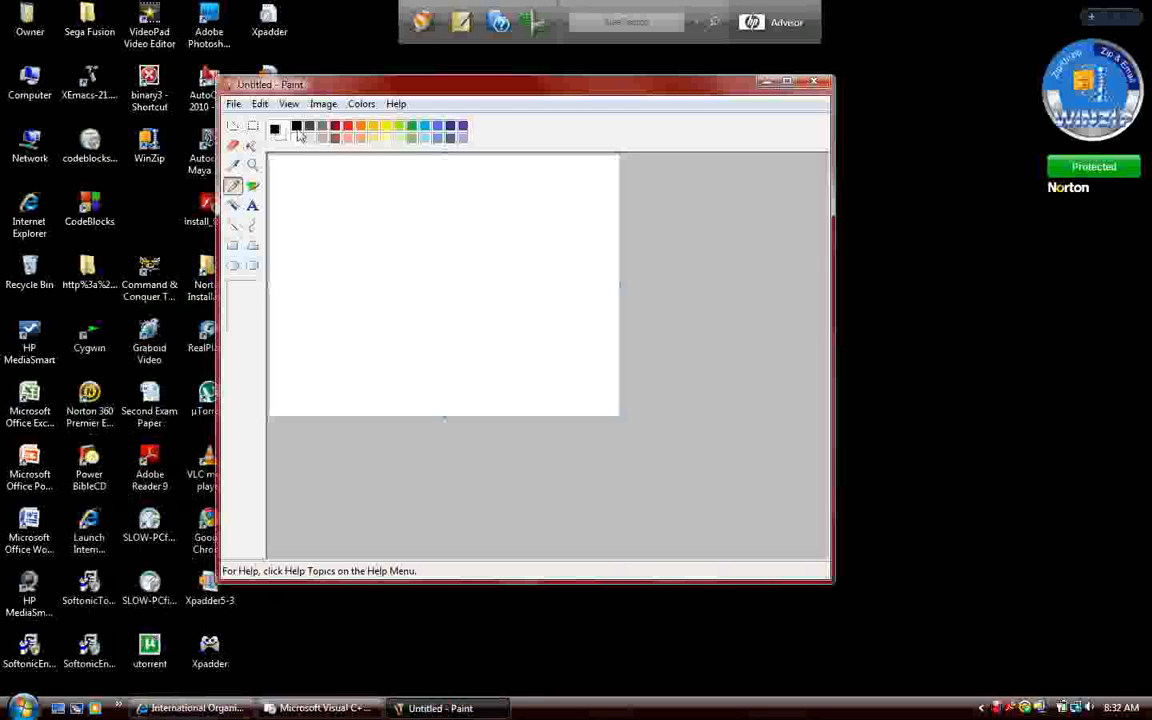
pyautogui.moveTo(300, 180); pyautogui.dragTo(333, 235)
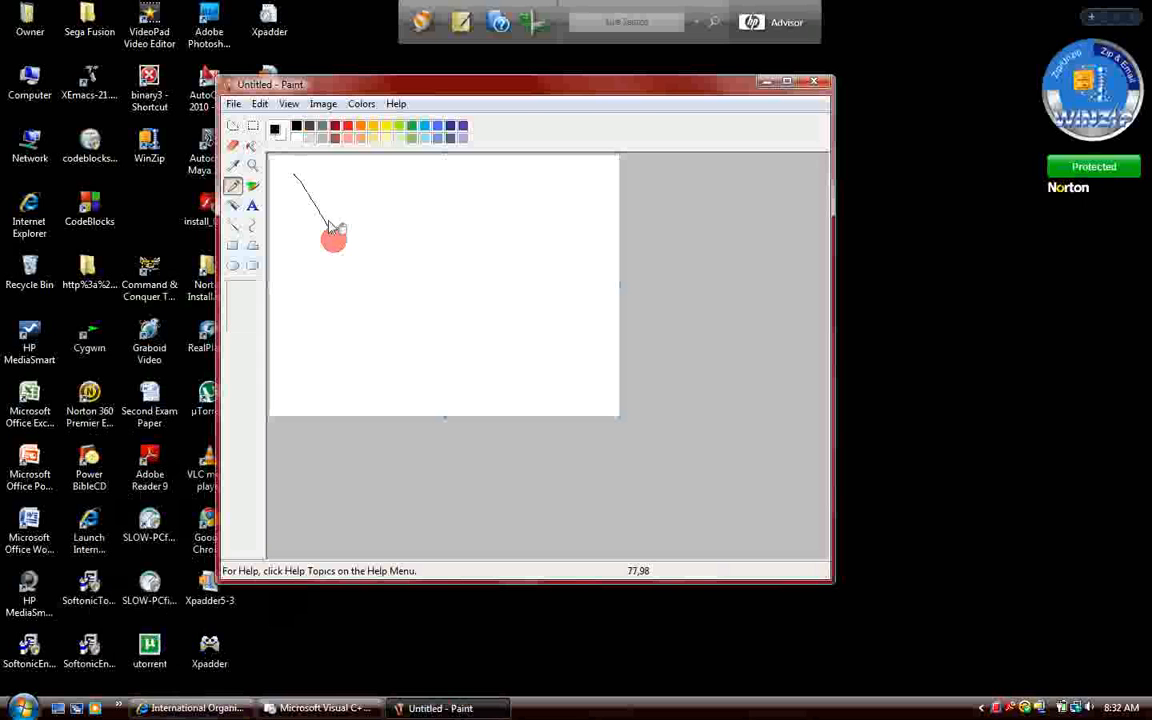
pyautogui.moveTo(330, 235); pyautogui.dragTo(375, 315)
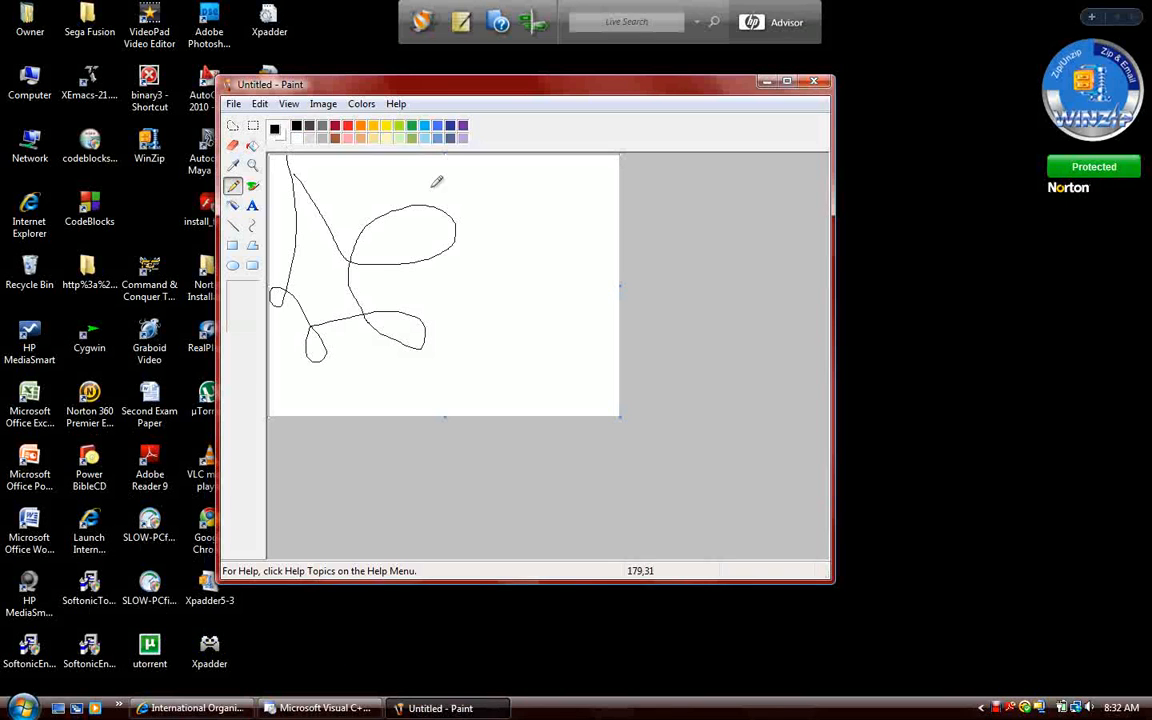
pyautogui.moveTo(540, 240); pyautogui.dragTo(550, 320)
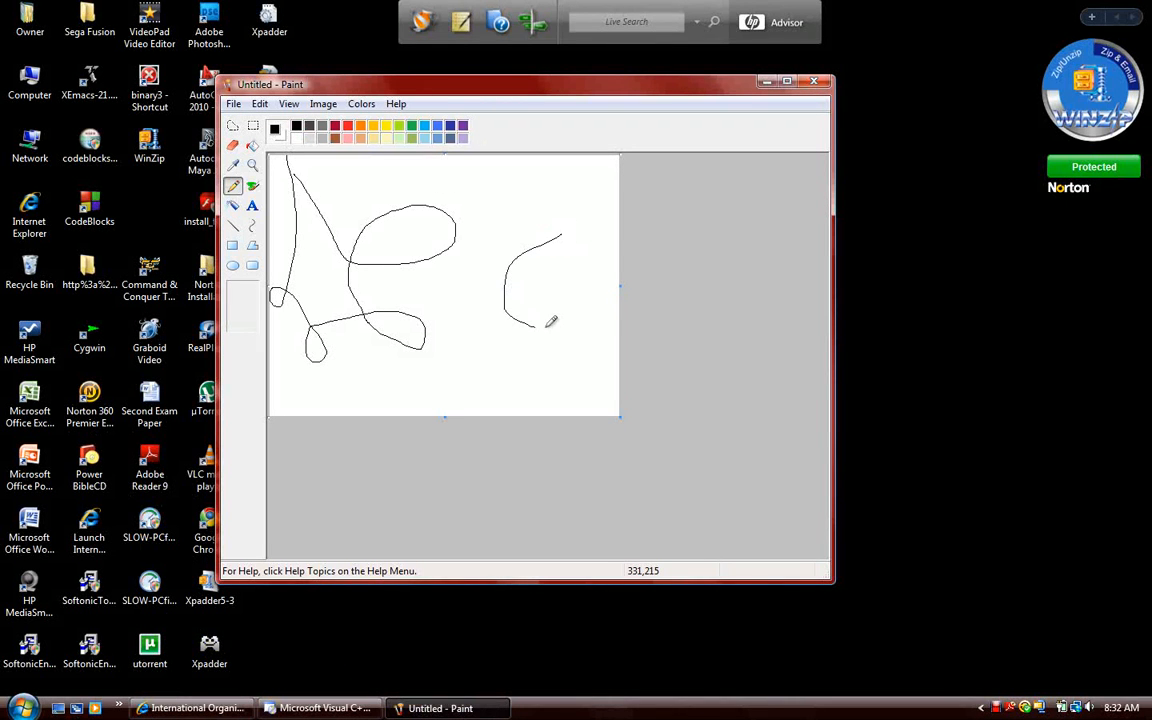
pyautogui.moveTo(550, 320); pyautogui.dragTo(517, 170)
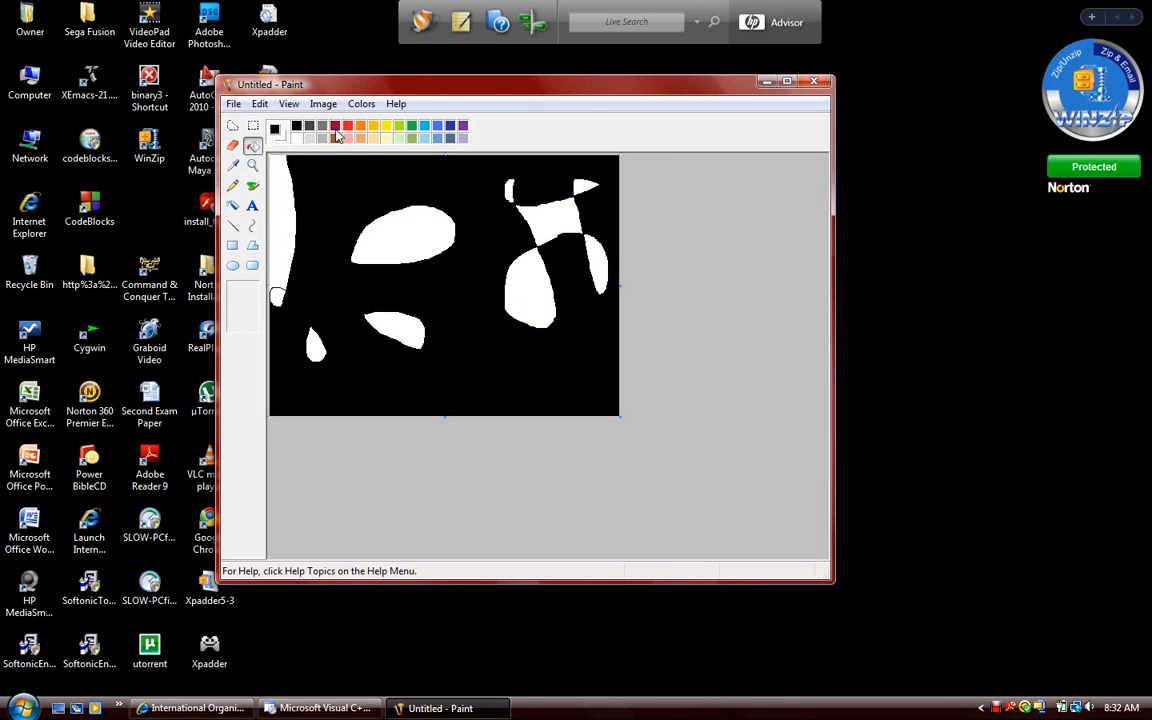
pyautogui.click(335, 124)
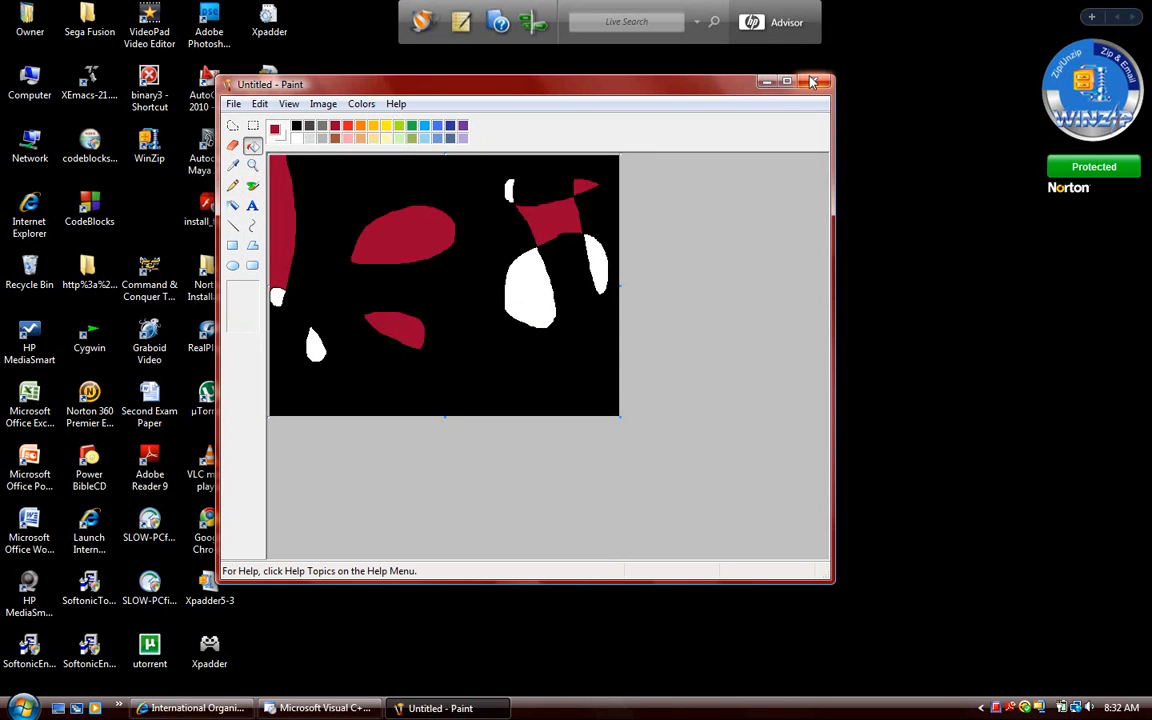
# - Close Paint without saving the drawing
pyautogui.click(813, 82)
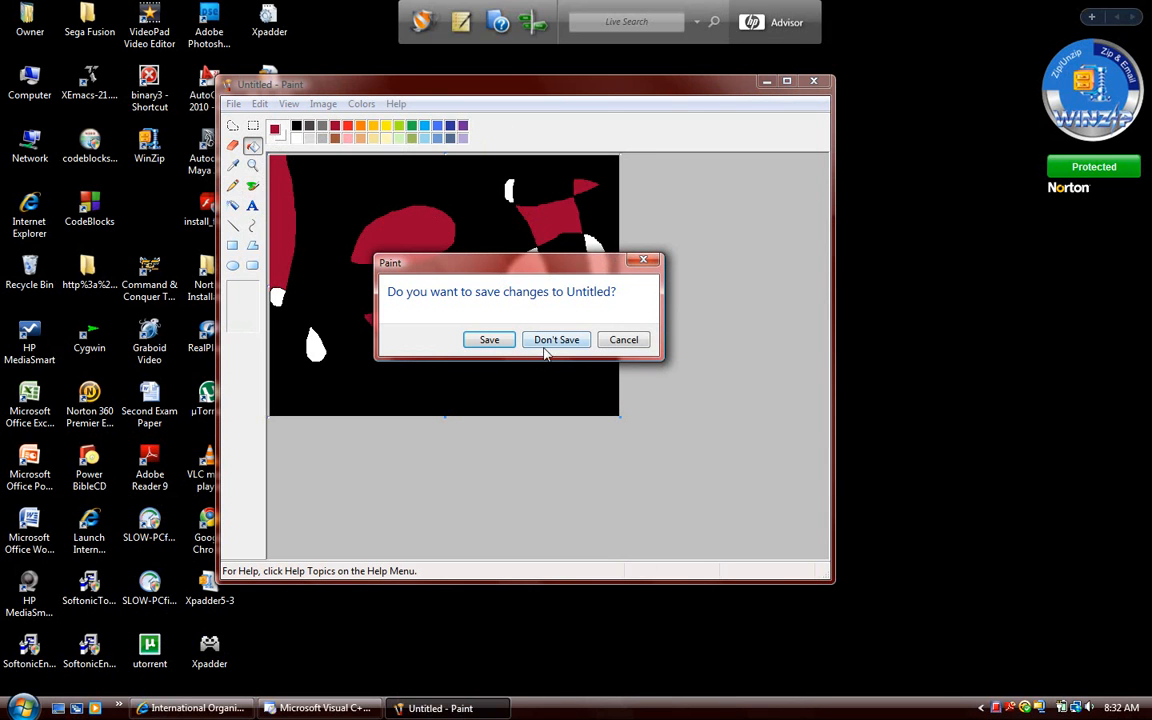
pyautogui.moveTo(589, 271)
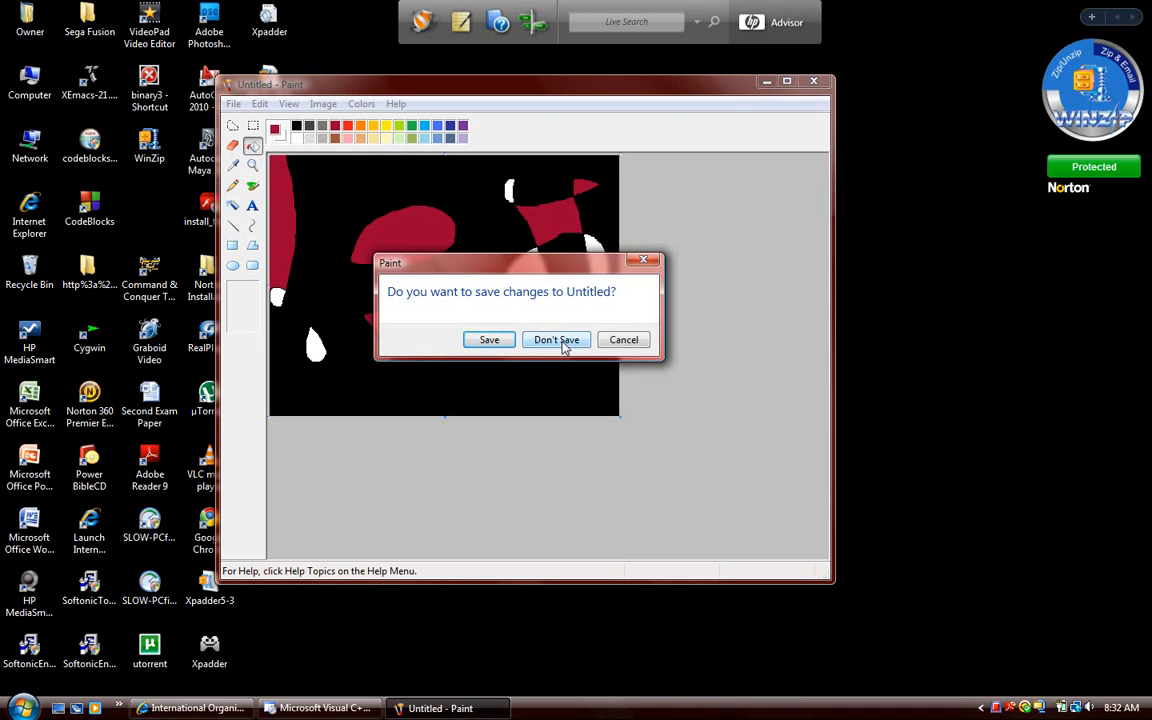
pyautogui.click(556, 339)
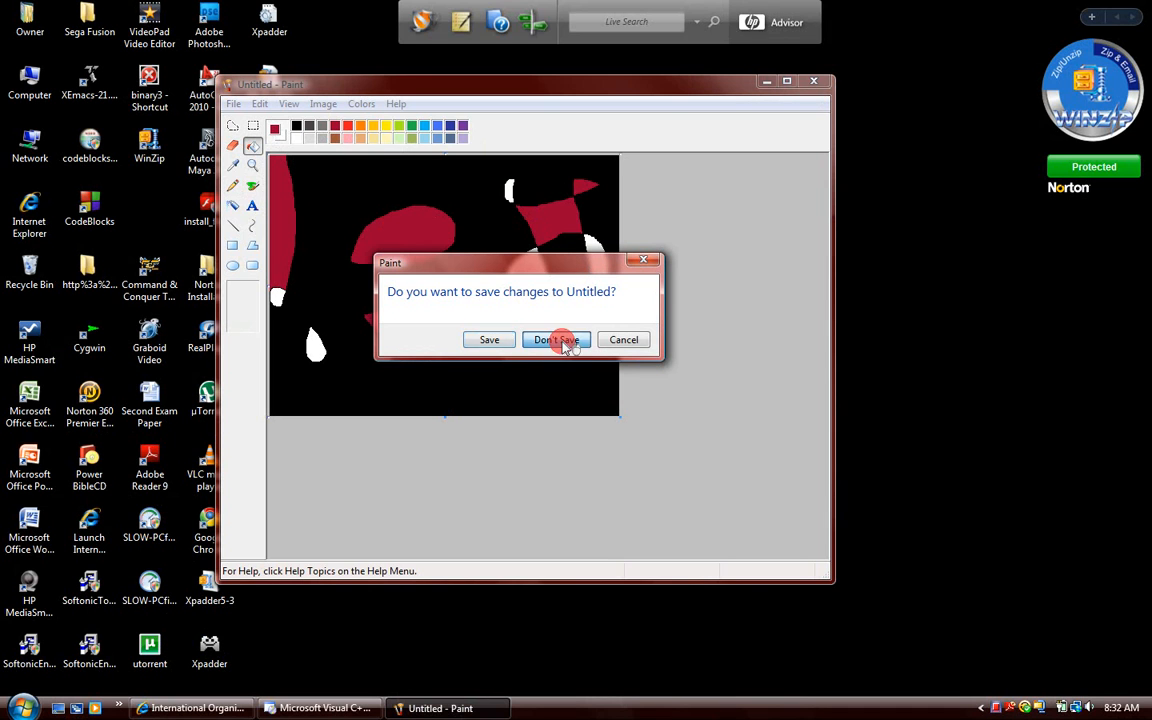
pyautogui.click(556, 339)
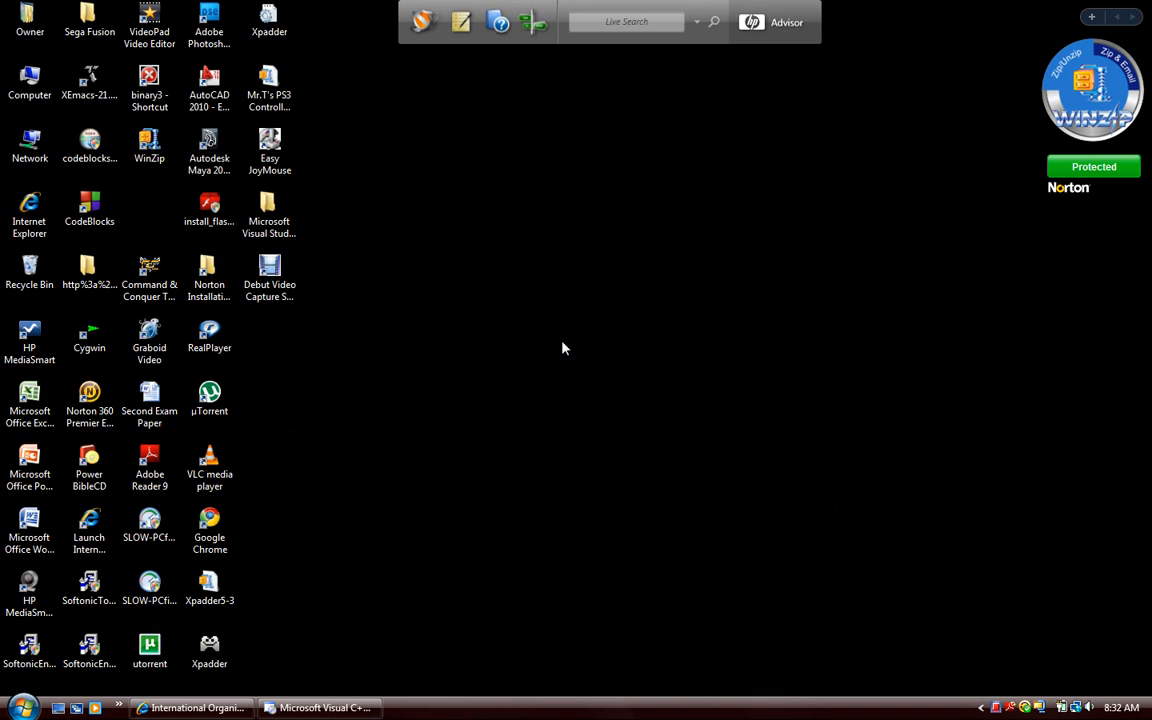
pyautogui.click(149, 270)
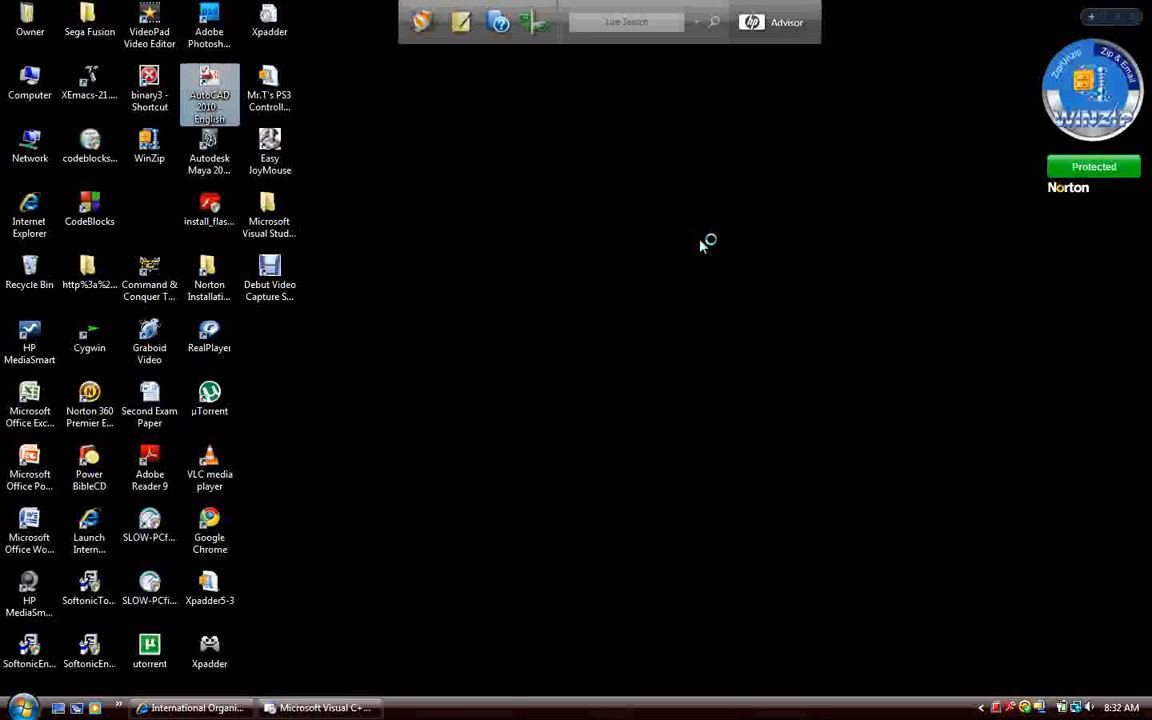
# - Launch AutoCAD 2010 from its desktop shortcut and continue past the Education Version warning
pyautogui.doubleClick(209, 90)
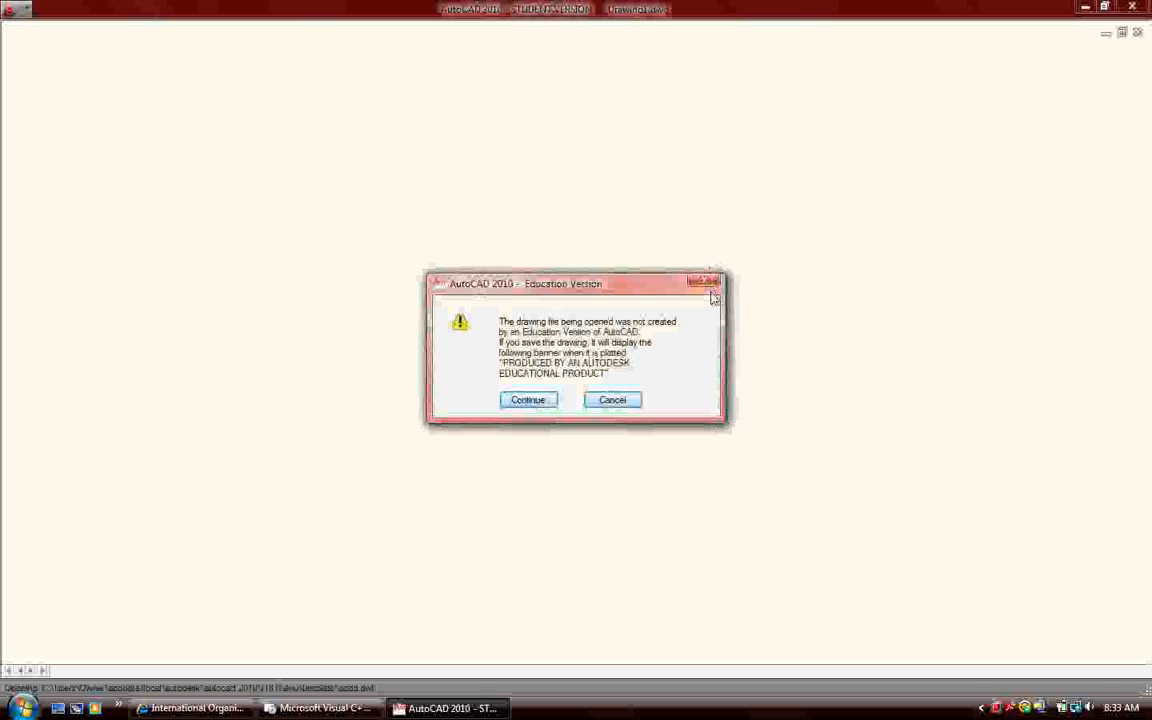
pyautogui.click(527, 400)
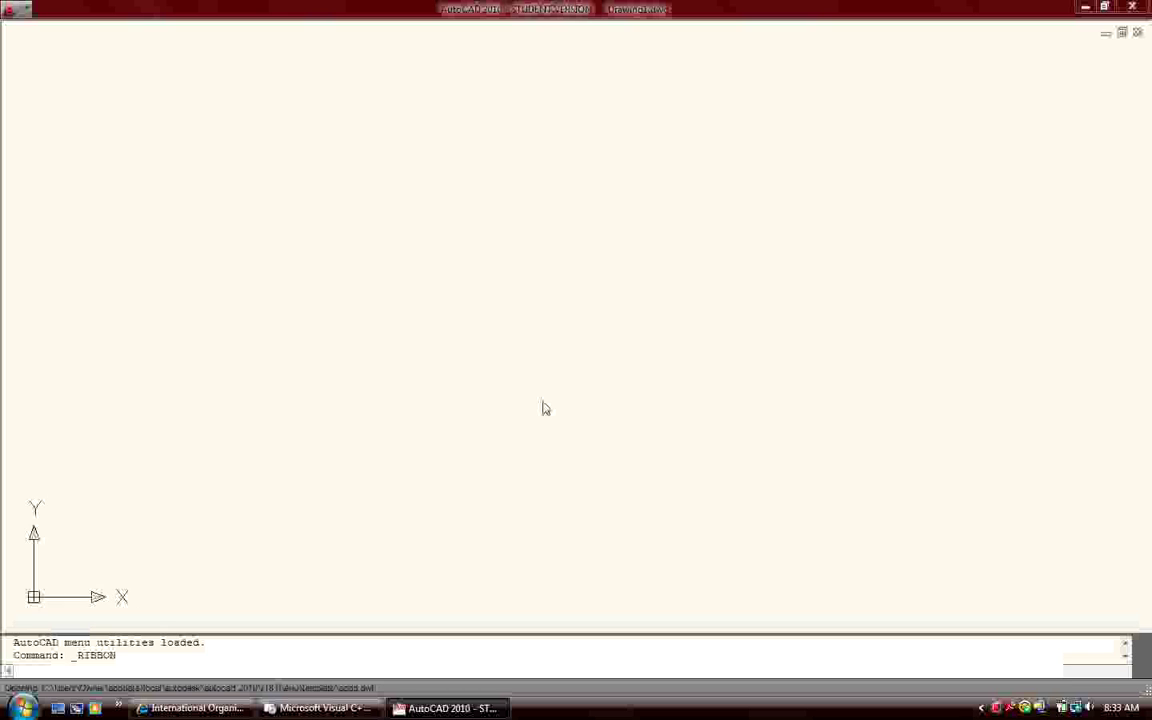
pyautogui.moveTo(1000, 710)
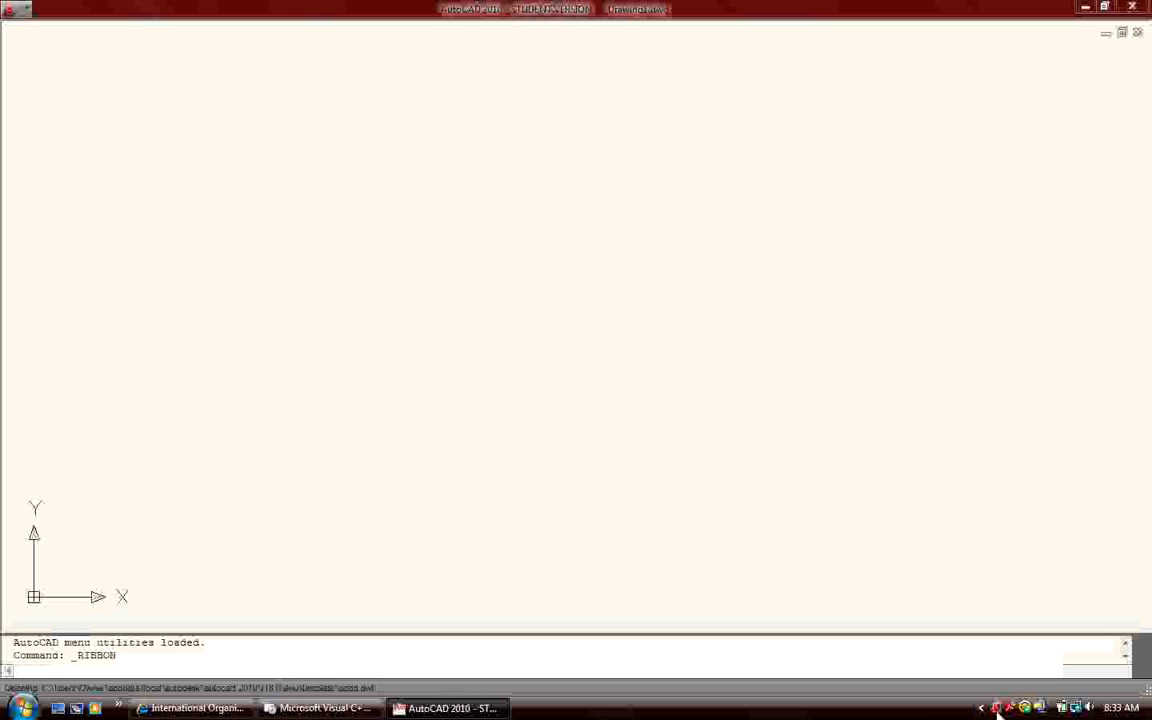
pyautogui.moveTo(431, 630)
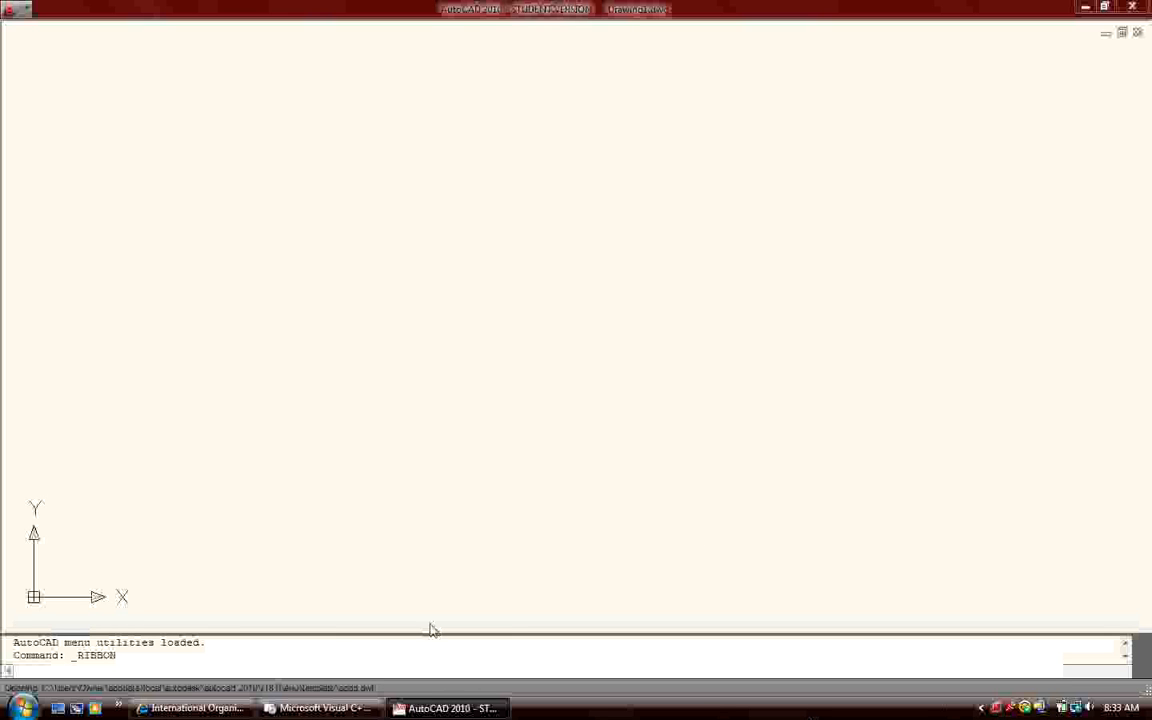
pyautogui.moveTo(451, 424)
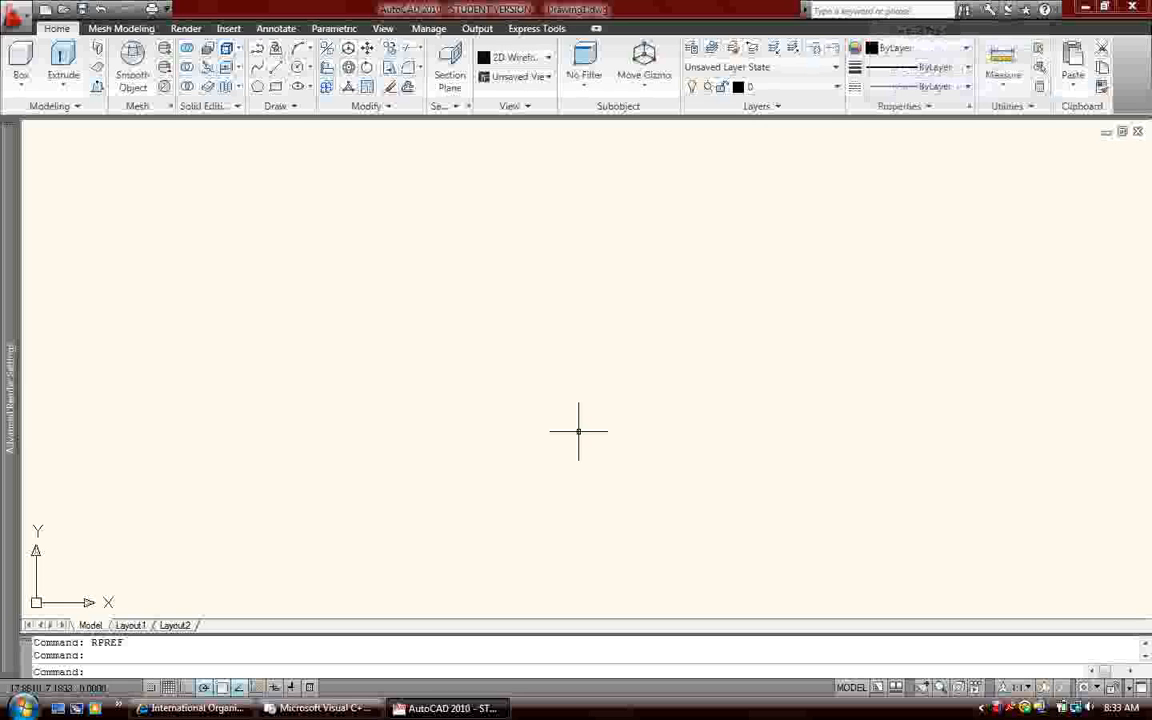
pyautogui.moveTo(381, 304)
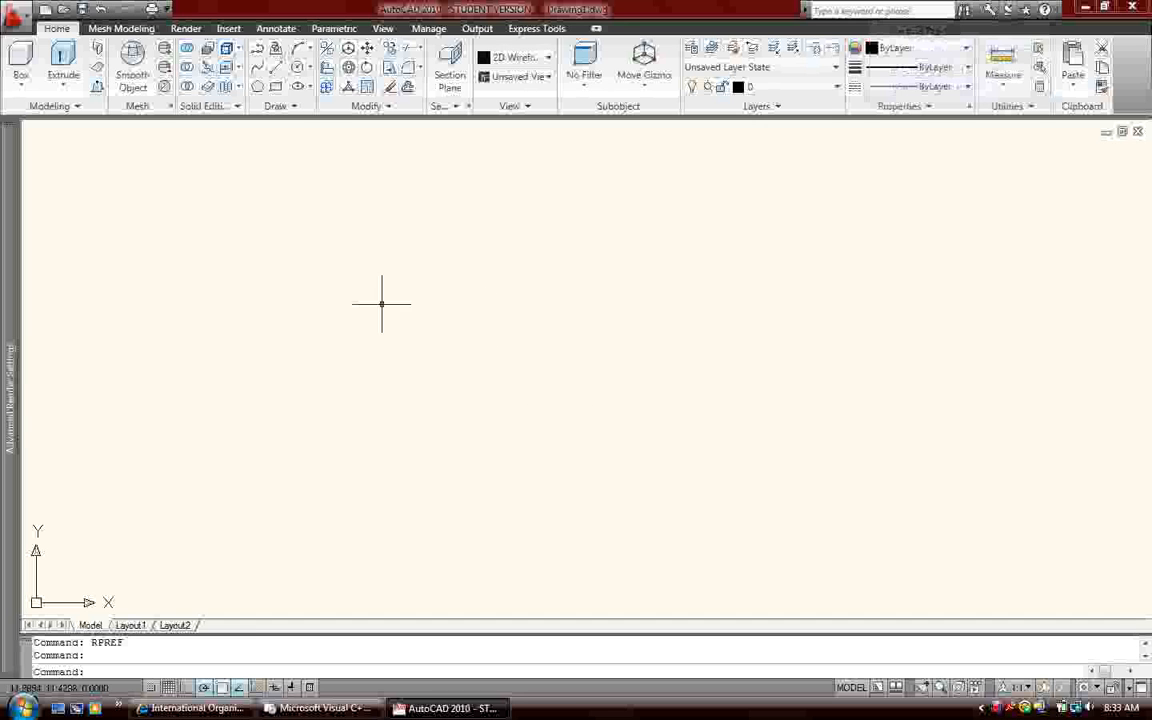
# - Draw a triangle from three straight line segments
pyautogui.click(422, 393)
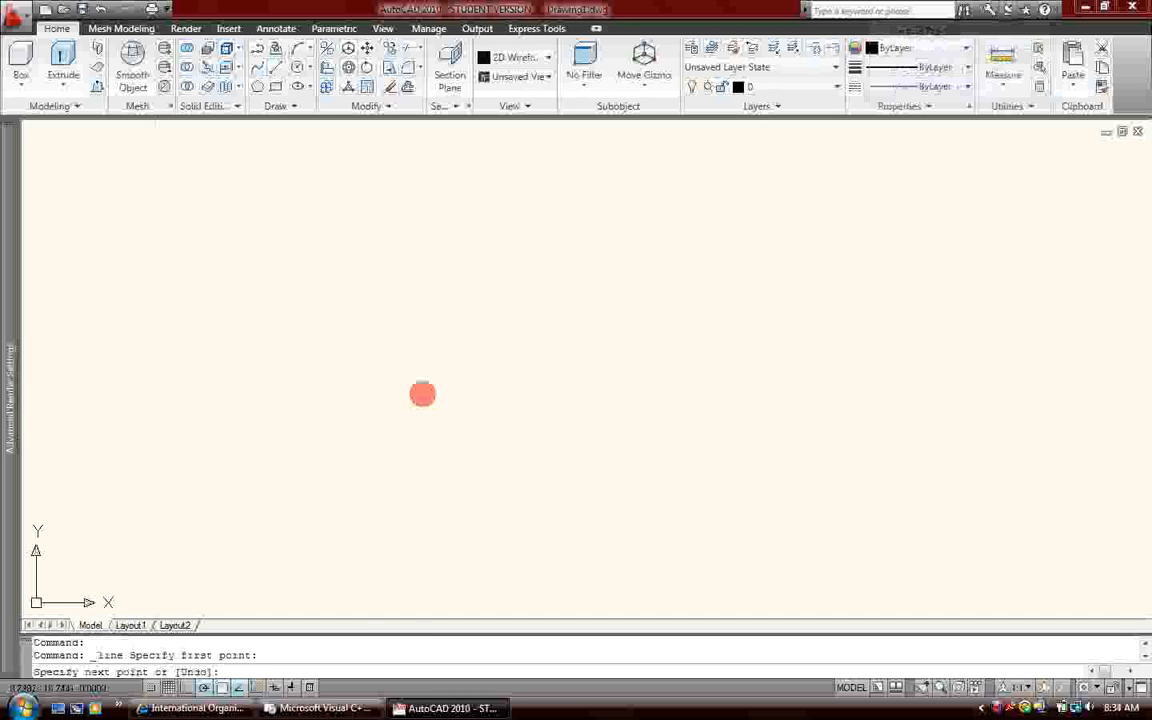
pyautogui.click(538, 170)
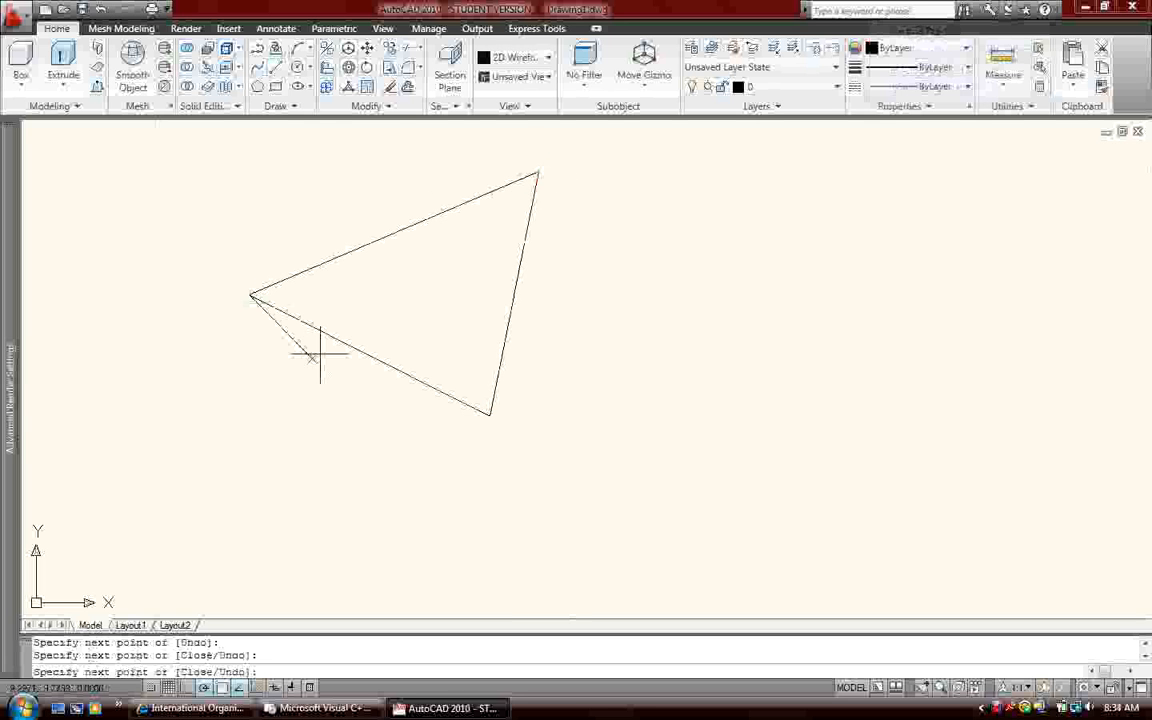
pyautogui.press('Escape')
pyautogui.write('pedit')
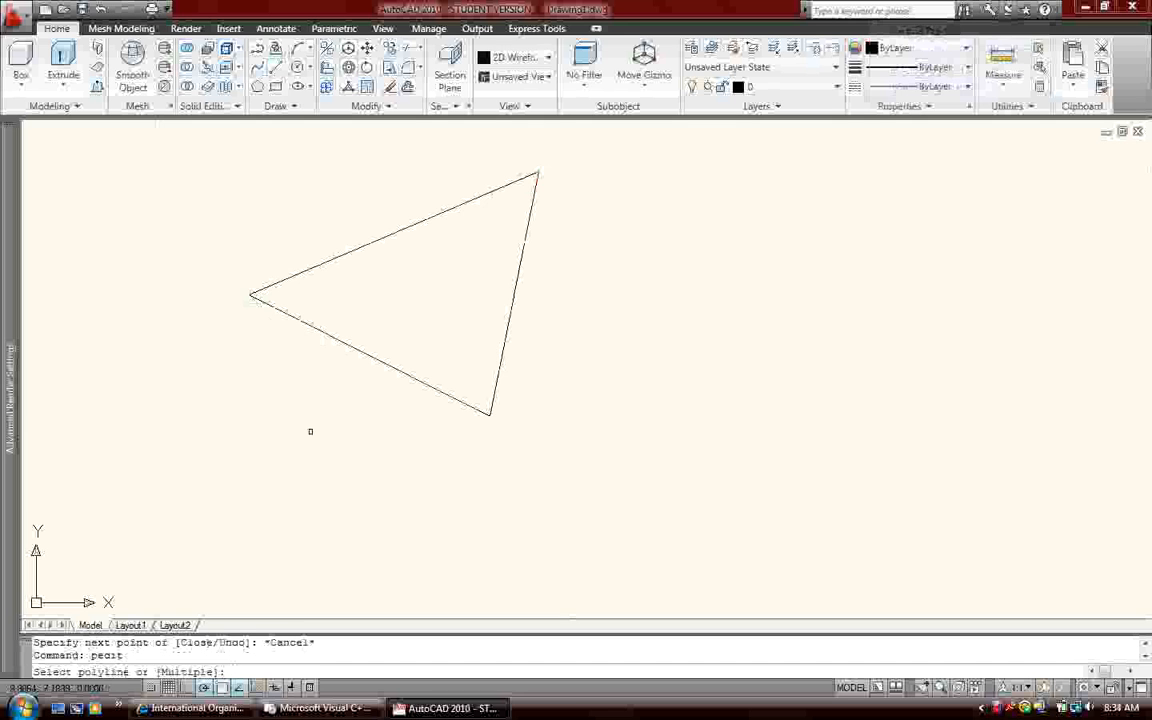
# - Join the triangle's edges into a single polyline with PEDIT Join
pyautogui.click(380, 361)
pyautogui.write('y')
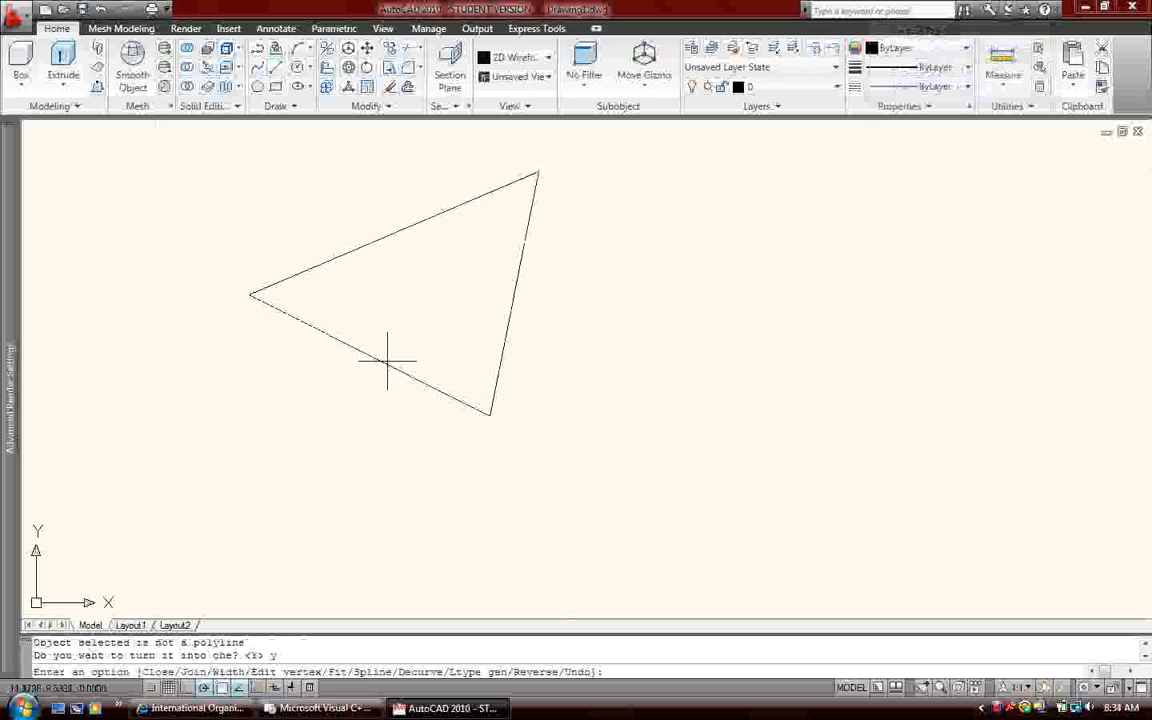
pyautogui.write('j')
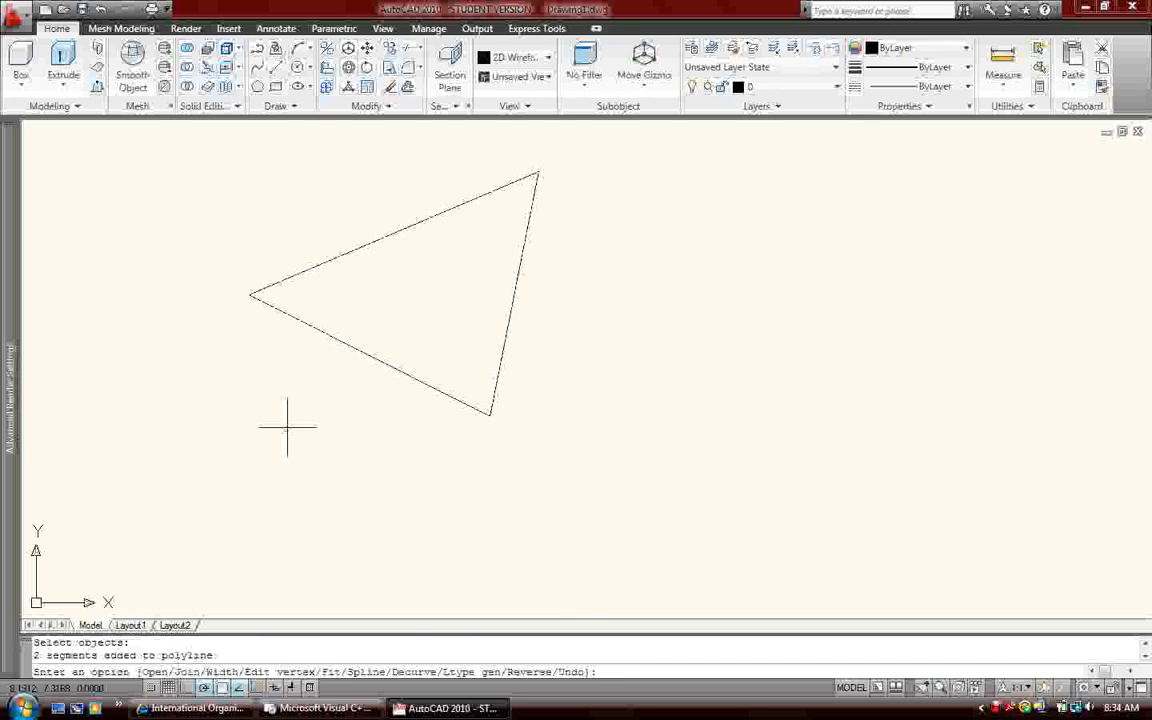
pyautogui.moveTo(365, 451)
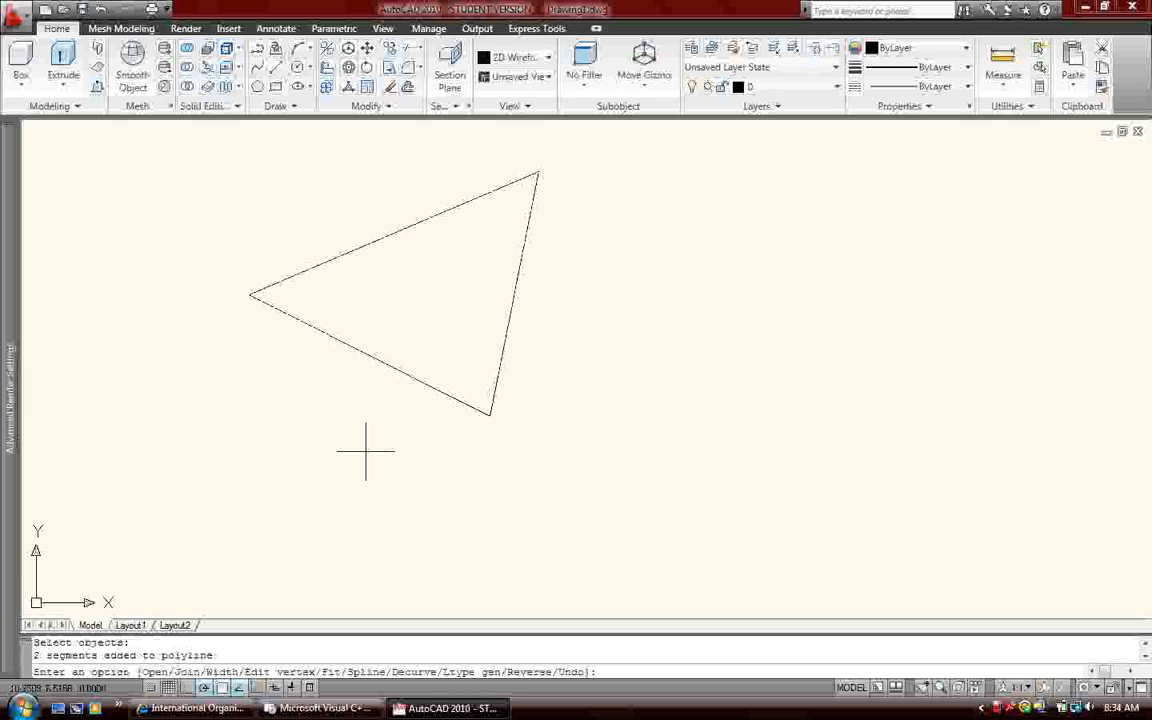
pyautogui.press('Escape')
pyautogui.write('7')
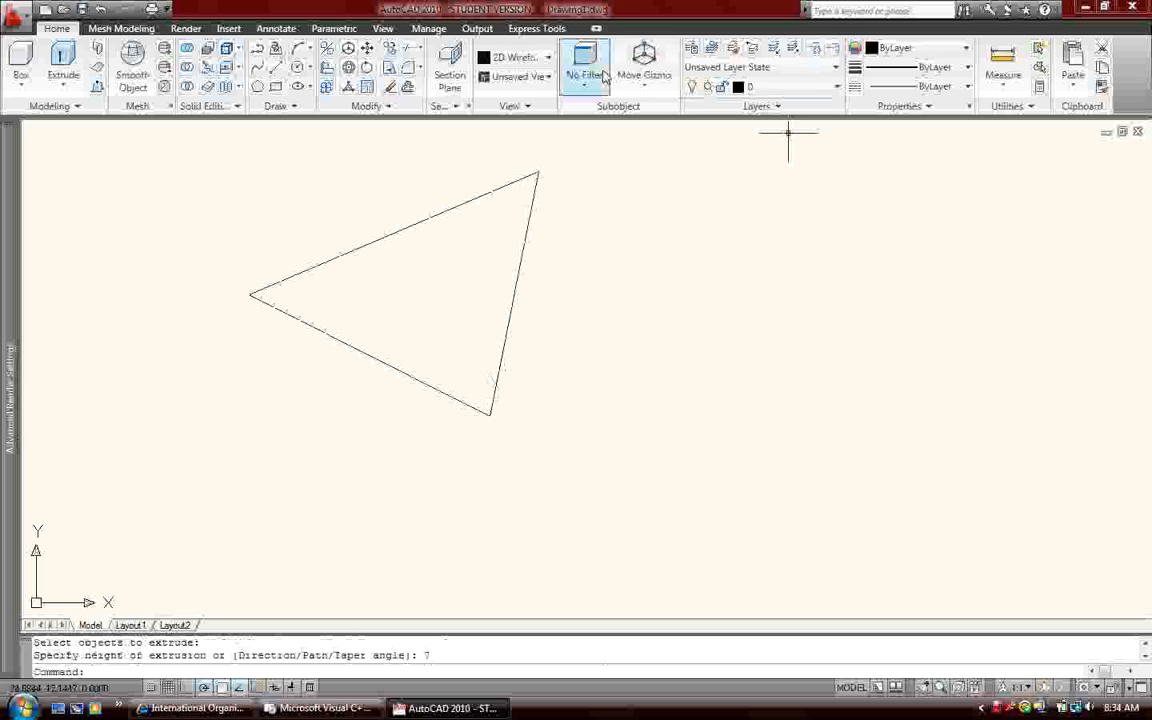
pyautogui.moveTo(584, 64)
pyautogui.write('orbit')
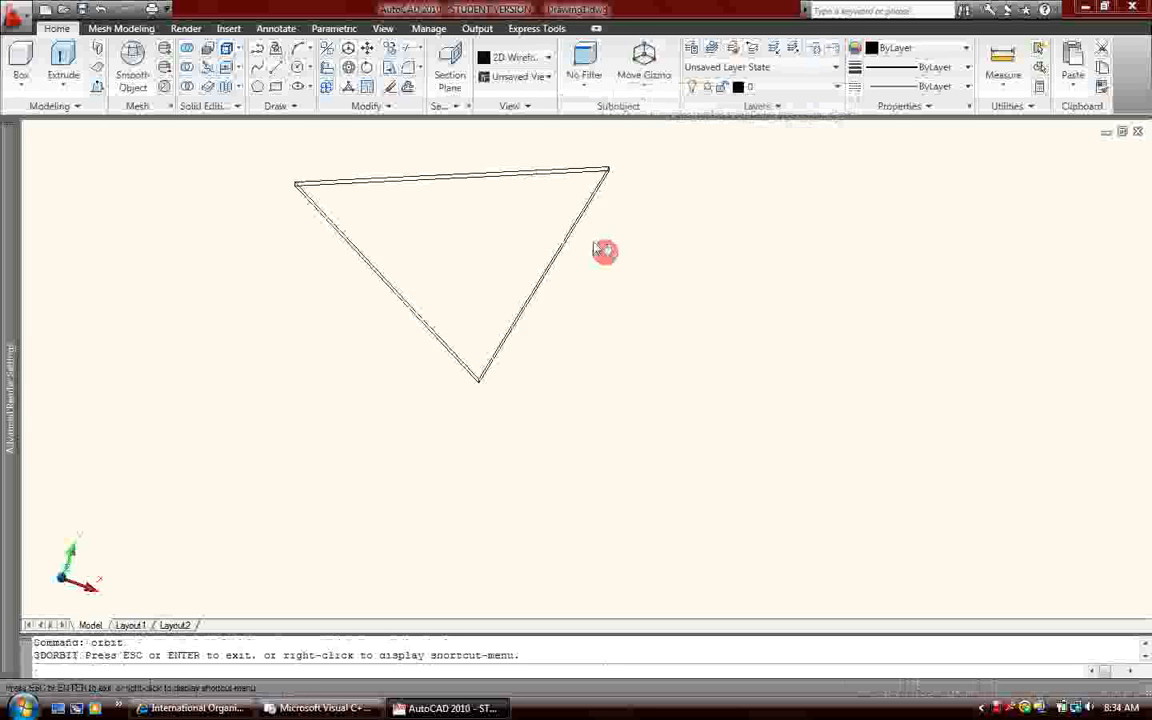
# - Orbit the triangular solid and switch the visual style to Conceptual
pyautogui.moveTo(605, 250); pyautogui.dragTo(605, 192)
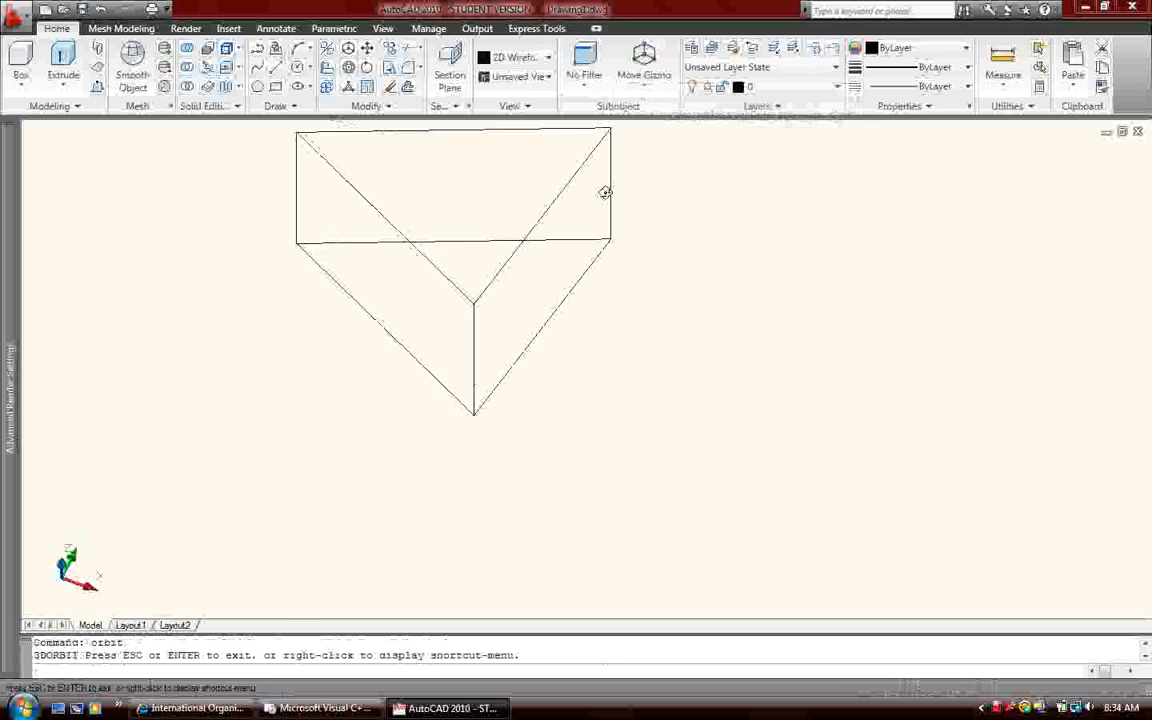
pyautogui.moveTo(605, 190); pyautogui.dragTo(500, 260)
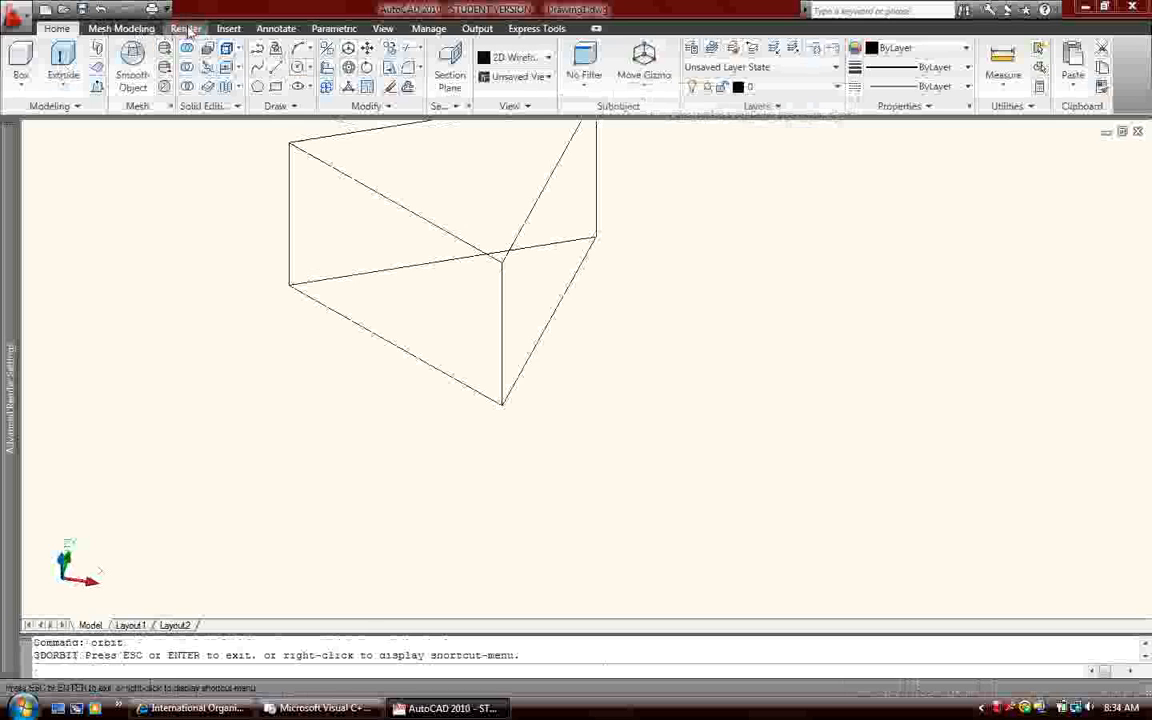
pyautogui.click(185, 28)
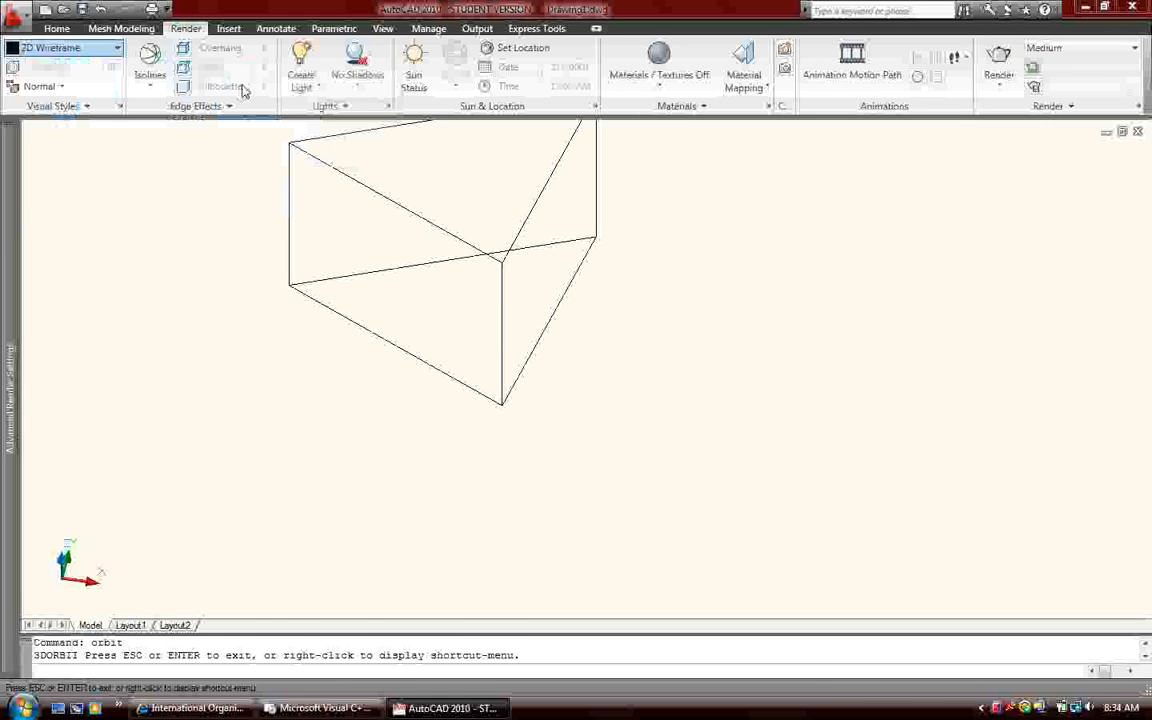
pyautogui.click(63, 47)
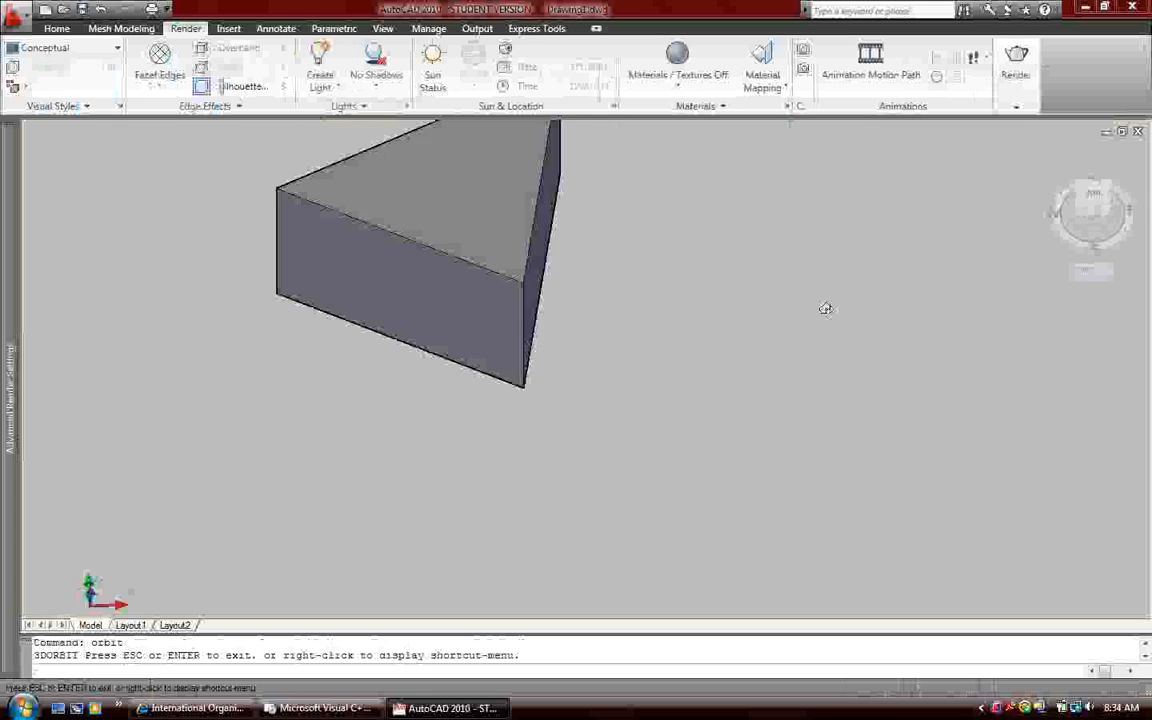
# - Orbit the shaded prism to view its top and side faces
pyautogui.moveTo(825, 308); pyautogui.dragTo(490, 375)
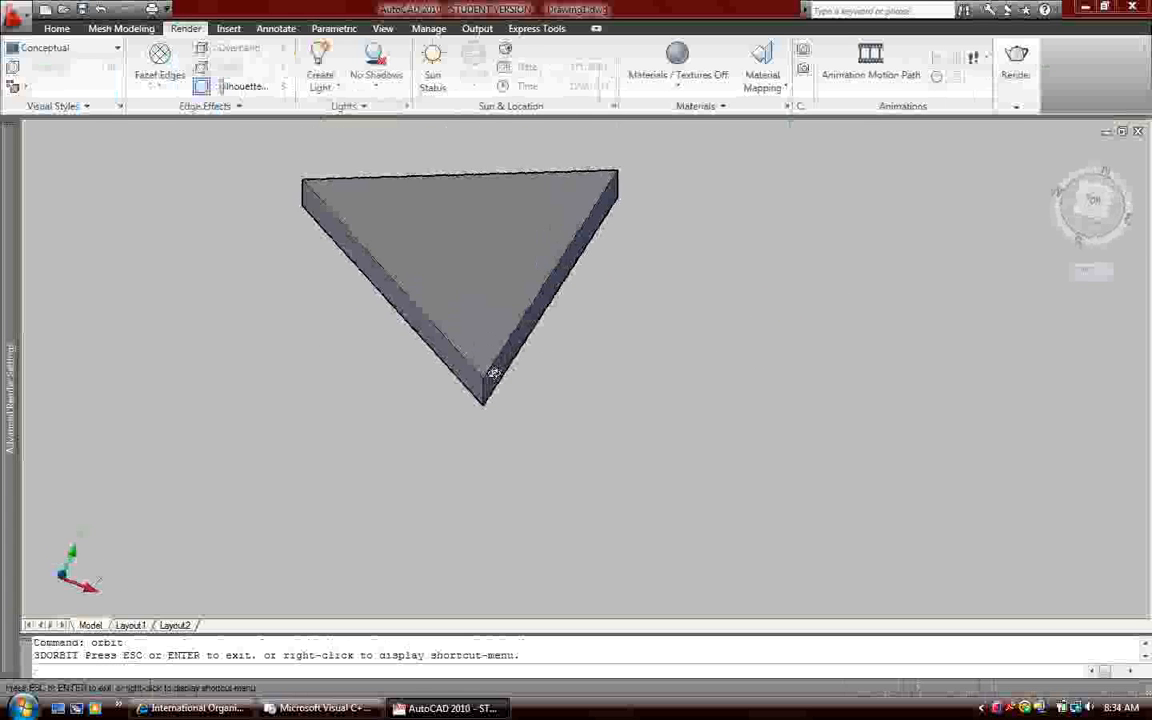
pyautogui.moveTo(490, 375); pyautogui.dragTo(460, 187)
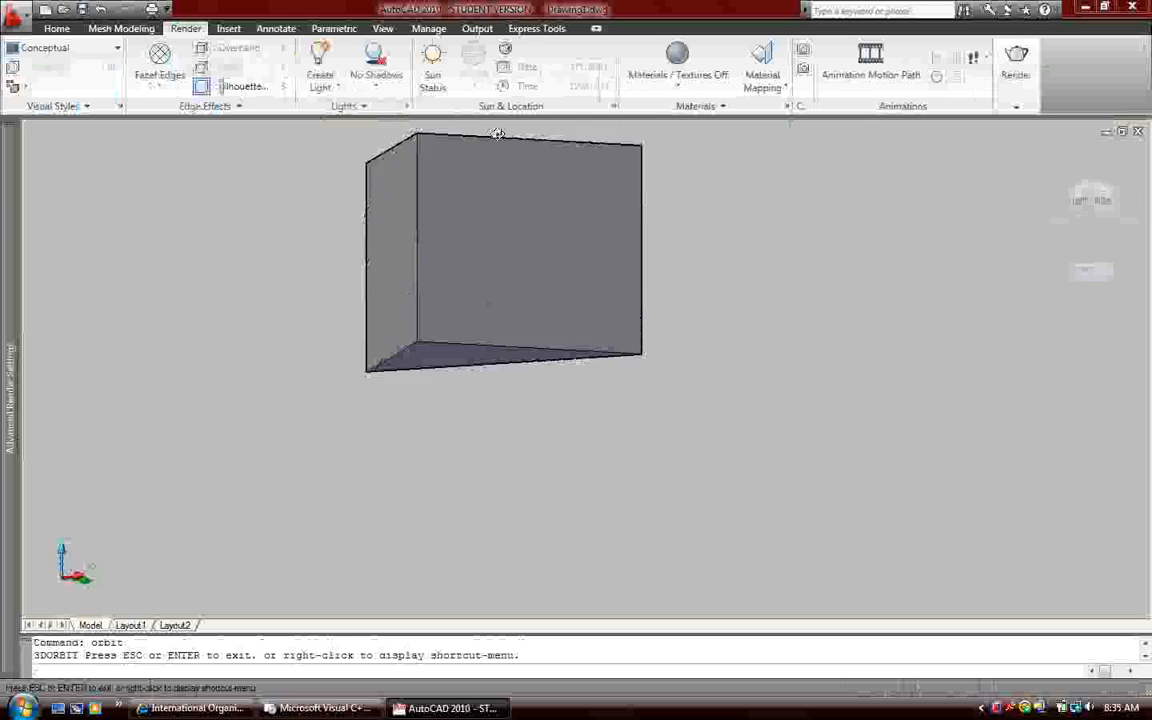
pyautogui.moveTo(497, 133); pyautogui.dragTo(641, 183)
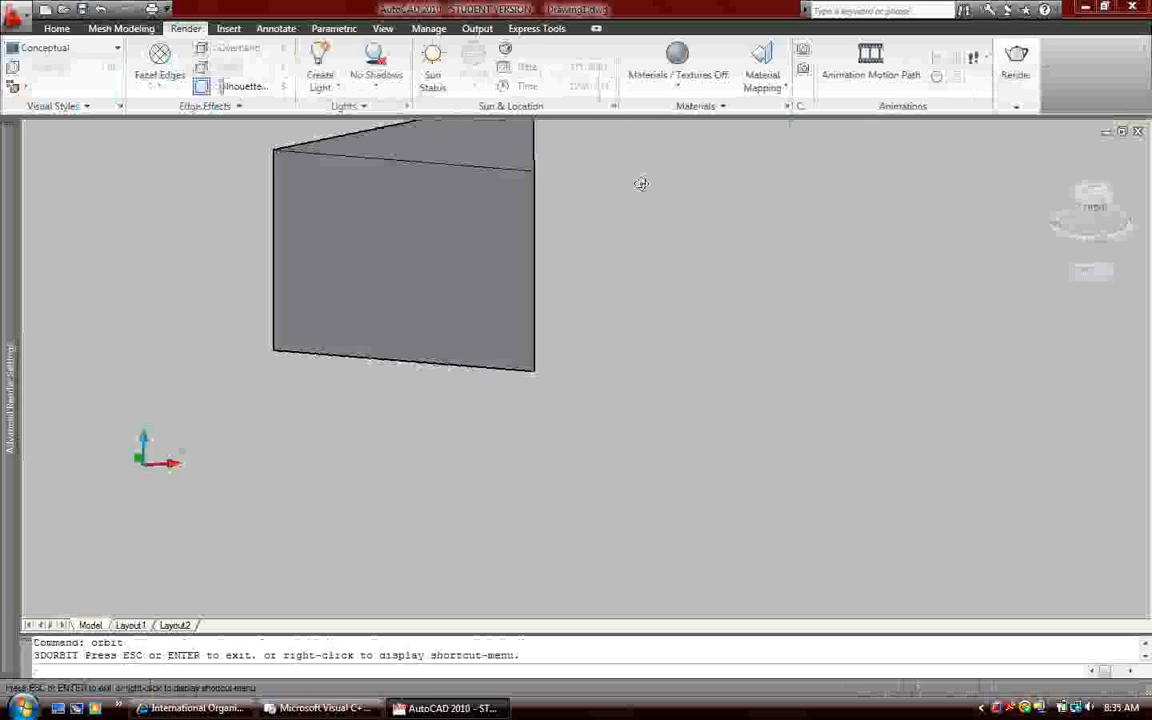
pyautogui.moveTo(640, 183); pyautogui.dragTo(790, 181)
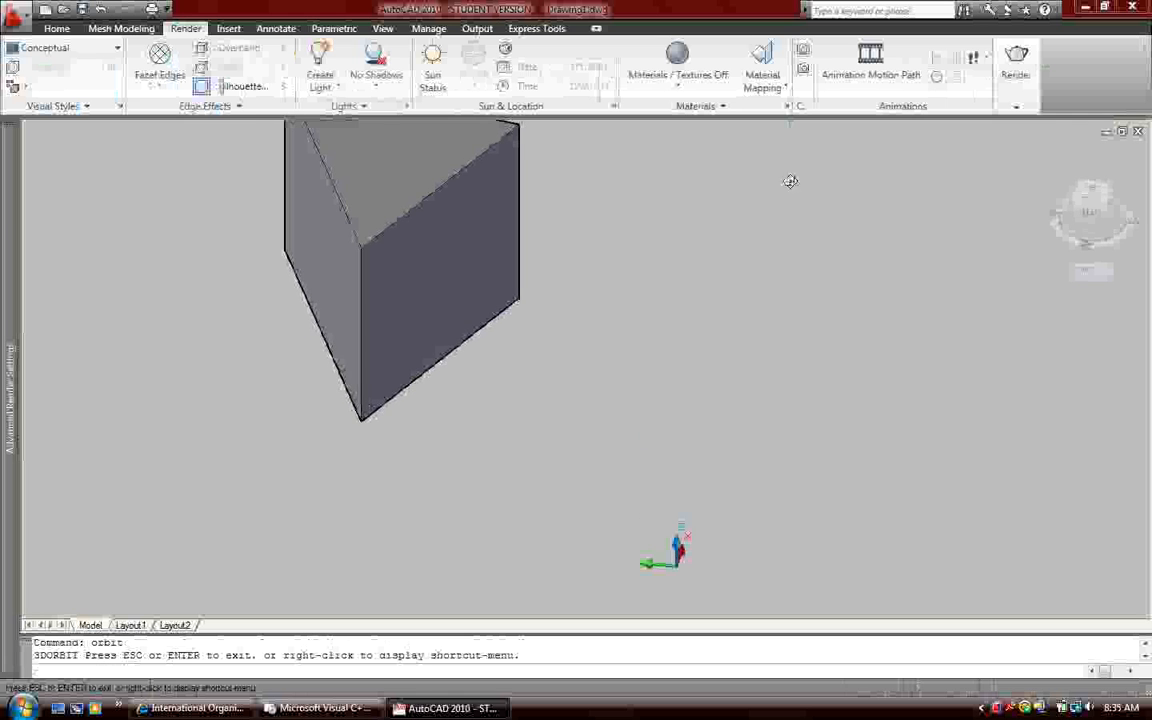
pyautogui.moveTo(1144, 140)
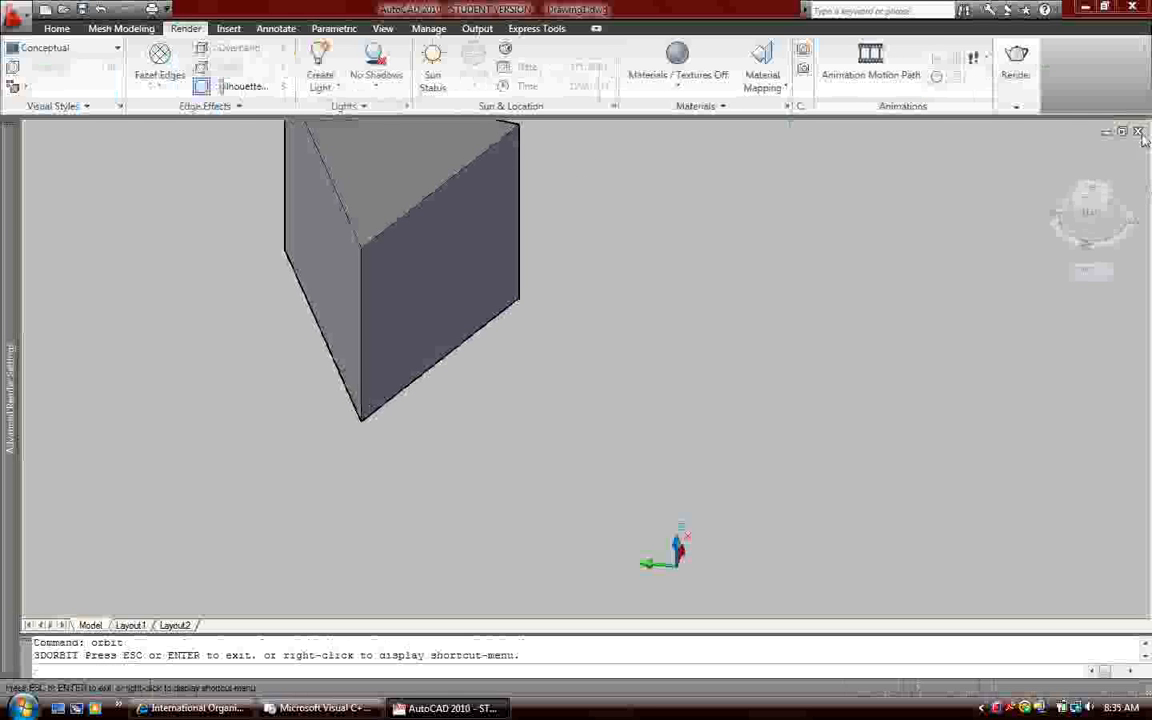